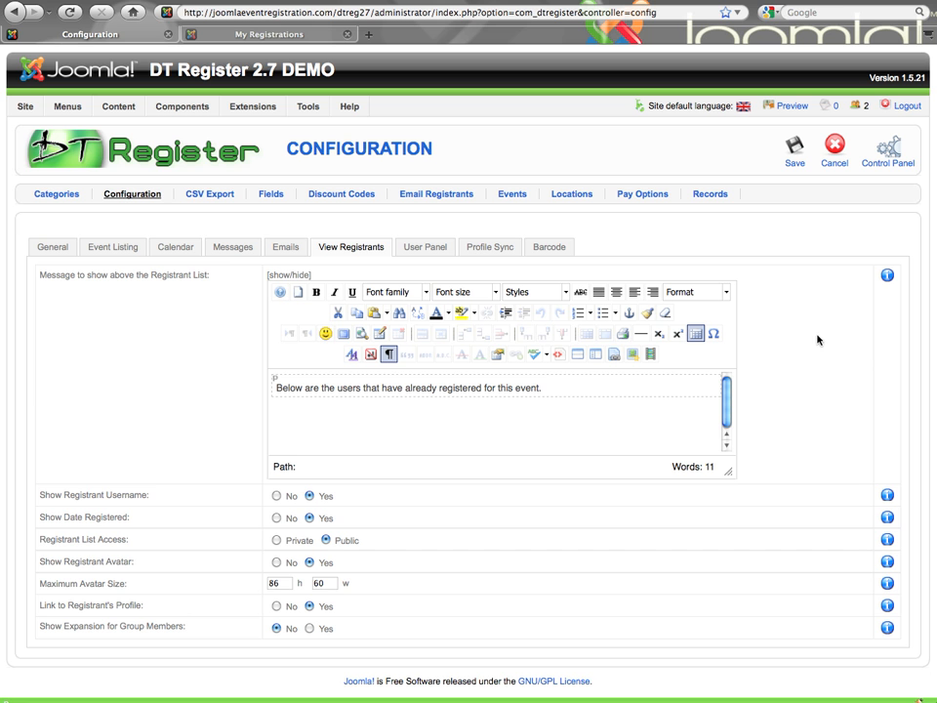
pyautogui.moveTo(812, 344)
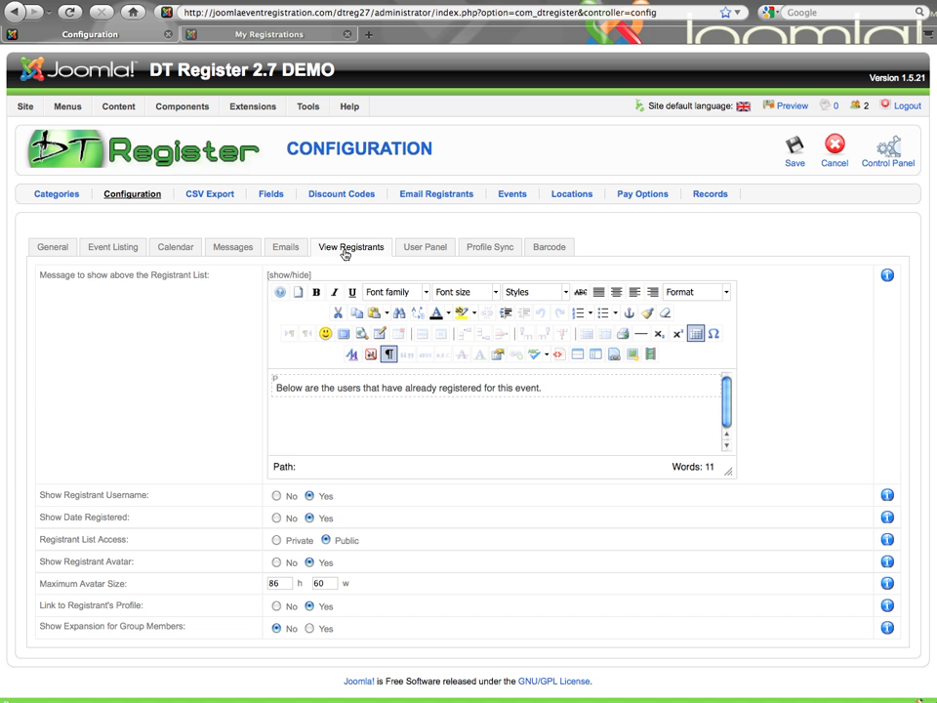
# View the frontend My Registrations list for Demonstration Conference, then return to the admin Configuration page
pyautogui.click(181, 105)
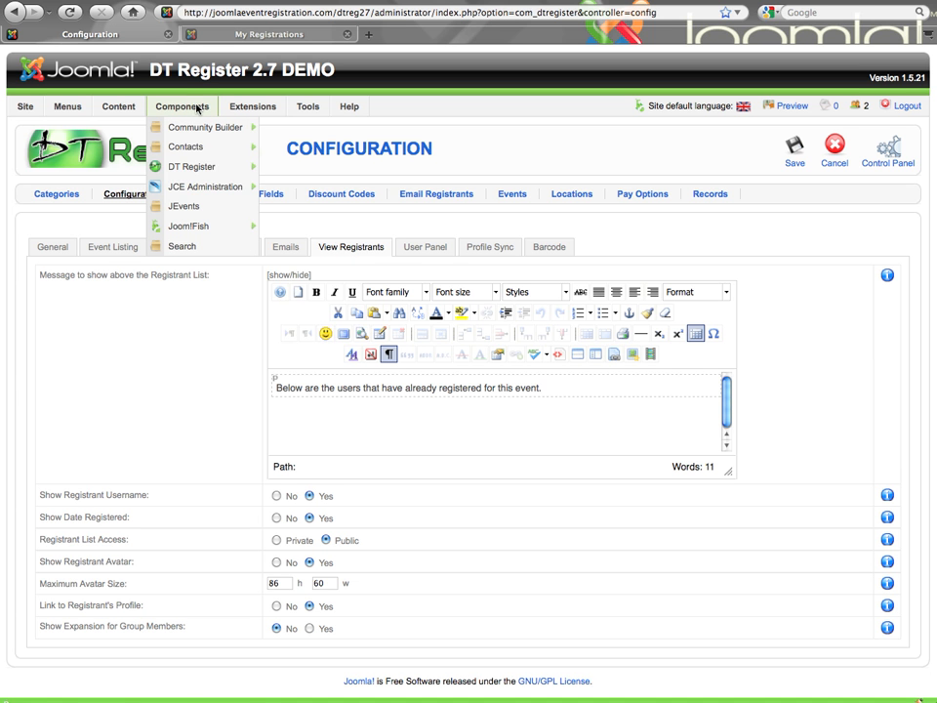
pyautogui.moveTo(192, 166)
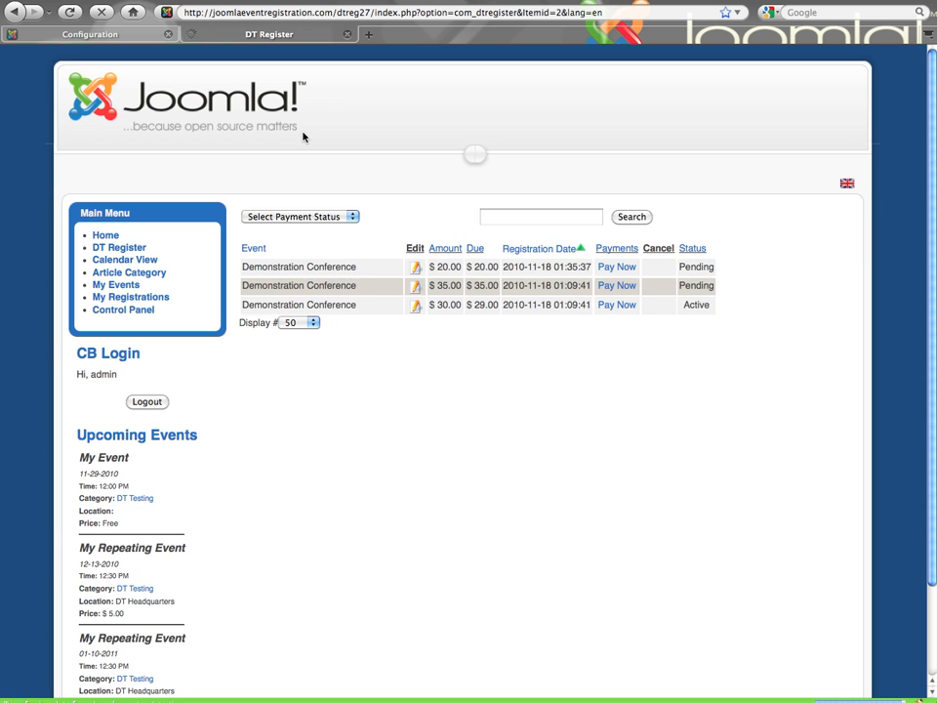
pyautogui.click(119, 246)
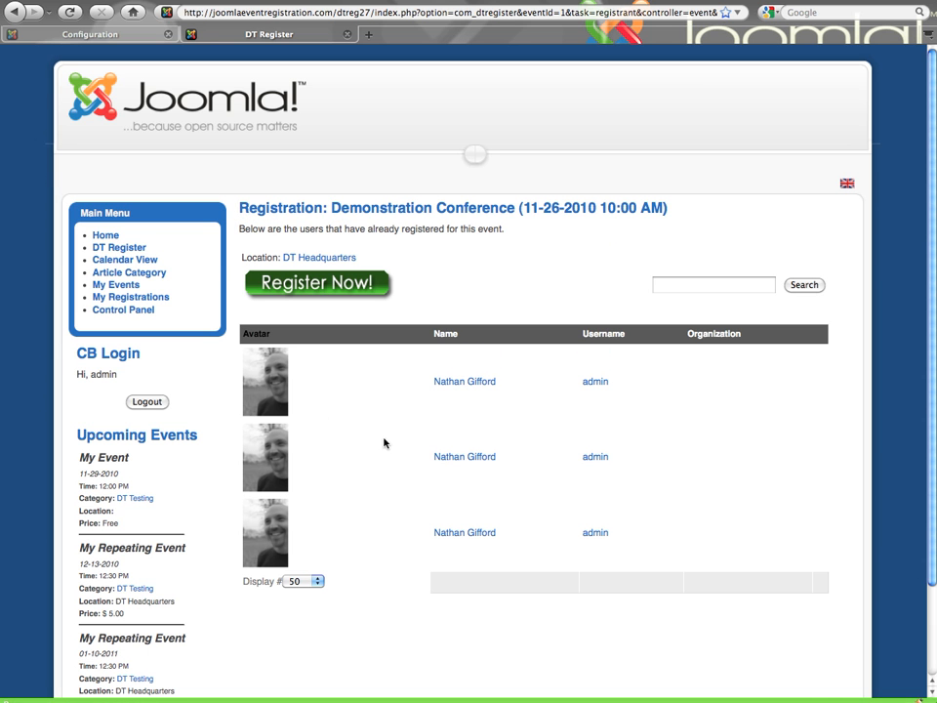
pyautogui.moveTo(449, 432)
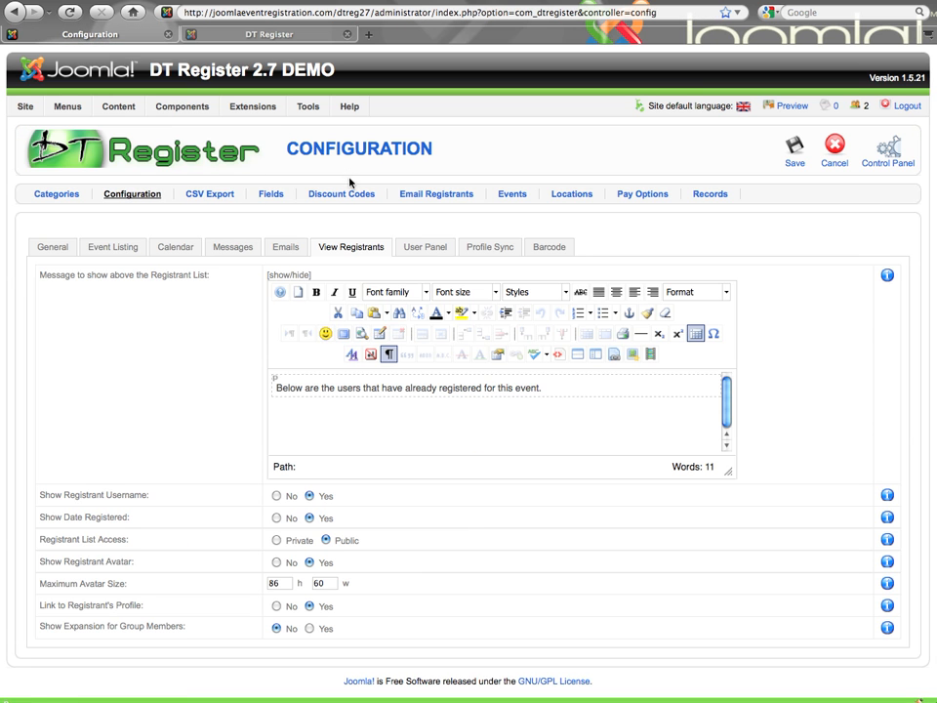
pyautogui.moveTo(383, 421)
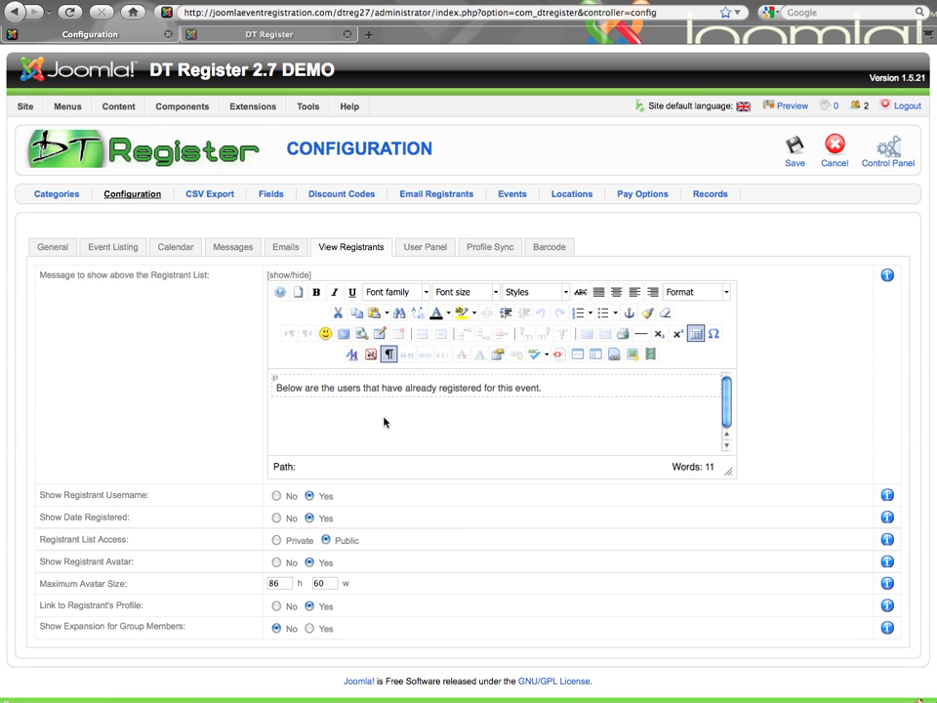
pyautogui.moveTo(281, 389)
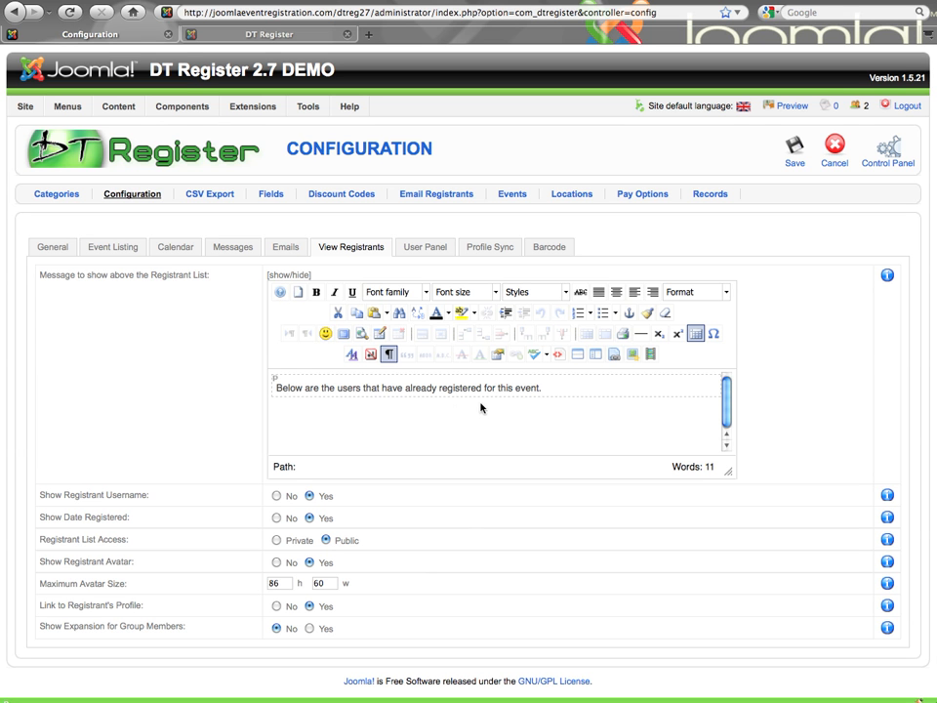
pyautogui.moveTo(96, 508)
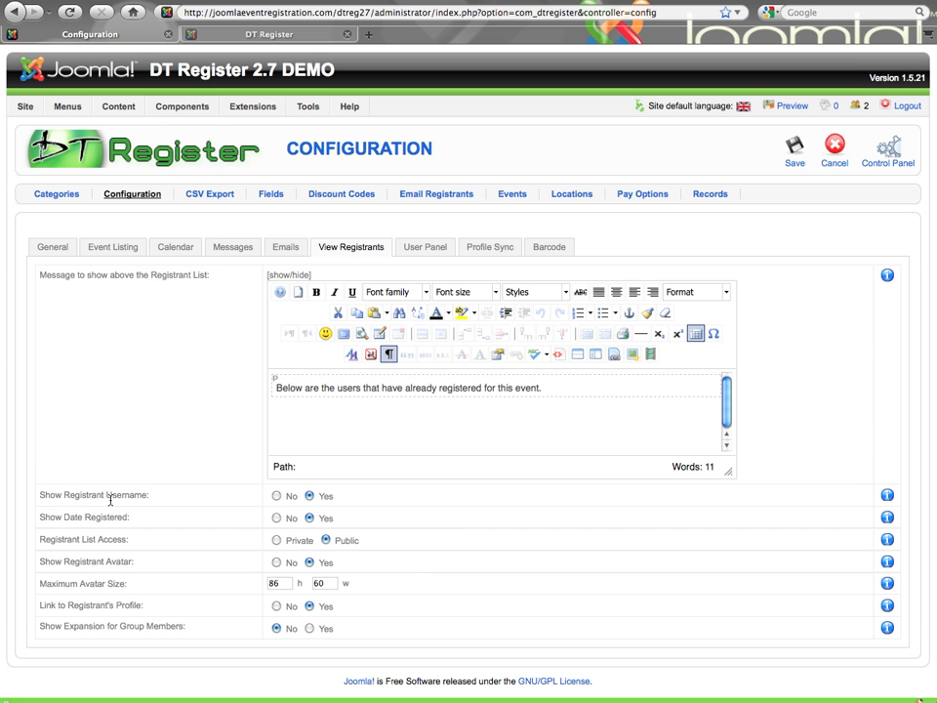
pyautogui.moveTo(68, 523)
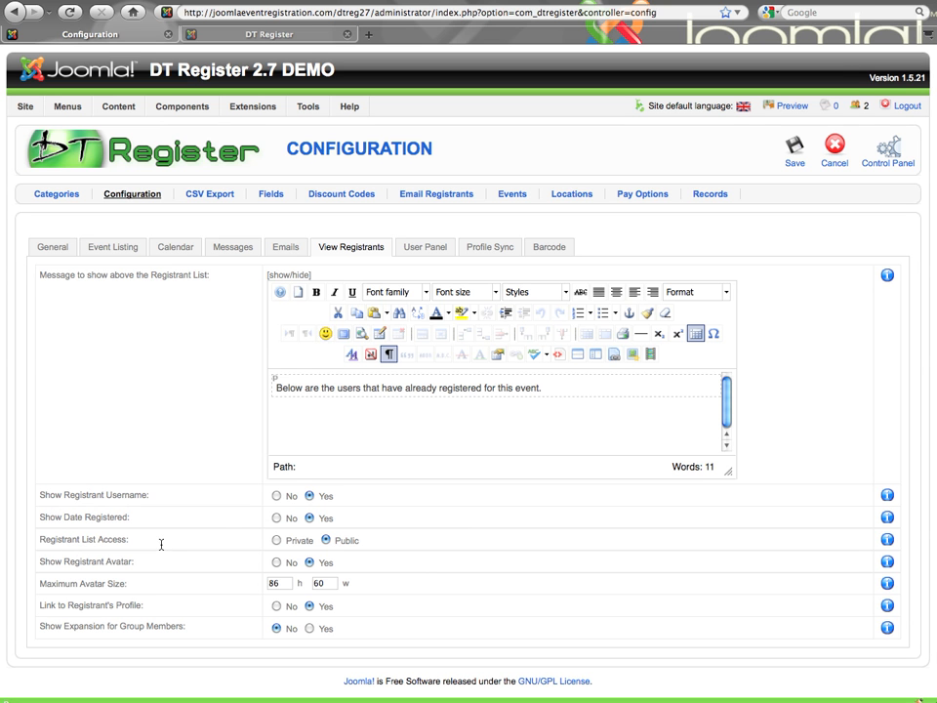
pyautogui.moveTo(209, 547)
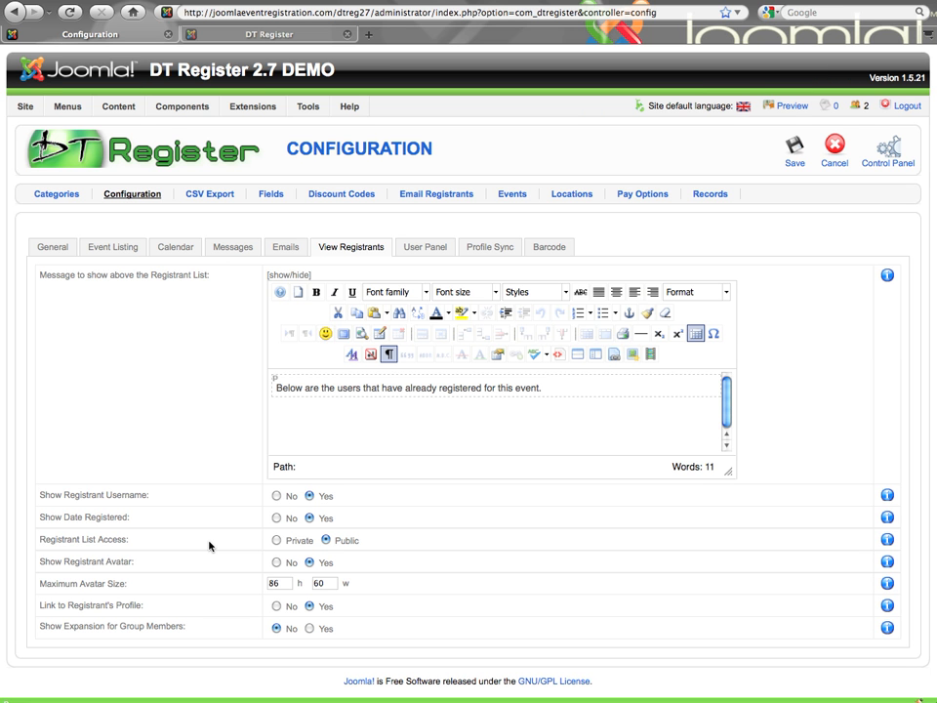
pyautogui.moveTo(238, 441)
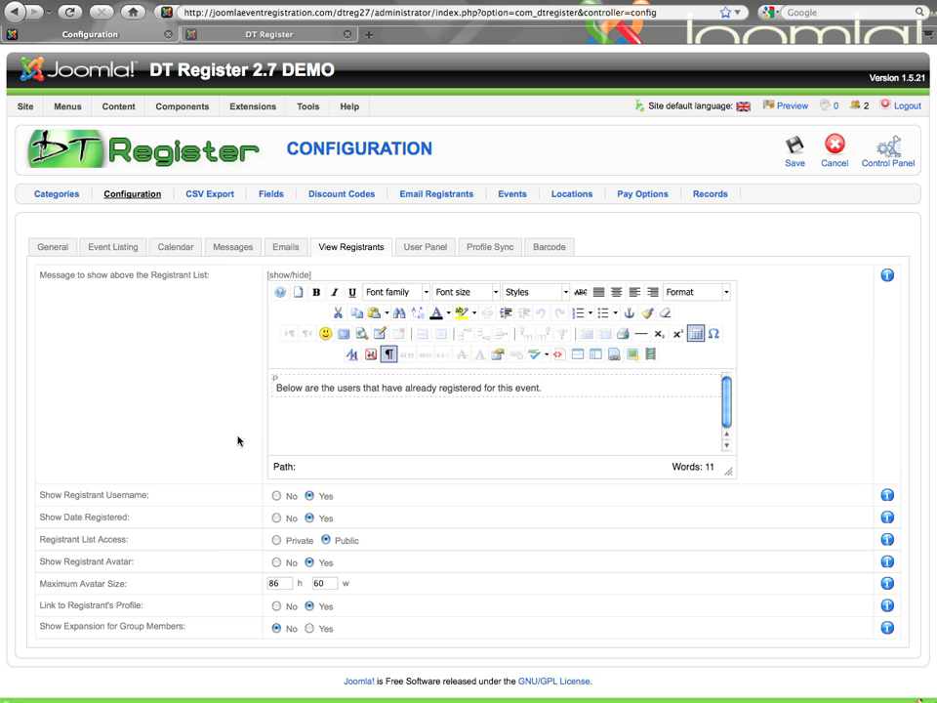
pyautogui.moveTo(234, 505)
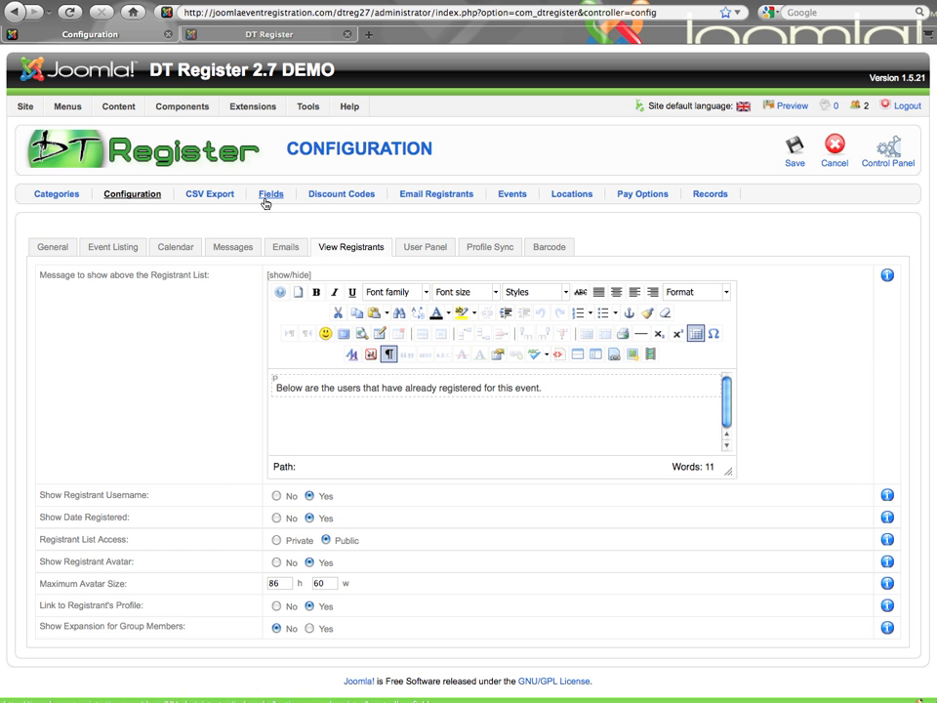
pyautogui.moveTo(314, 232)
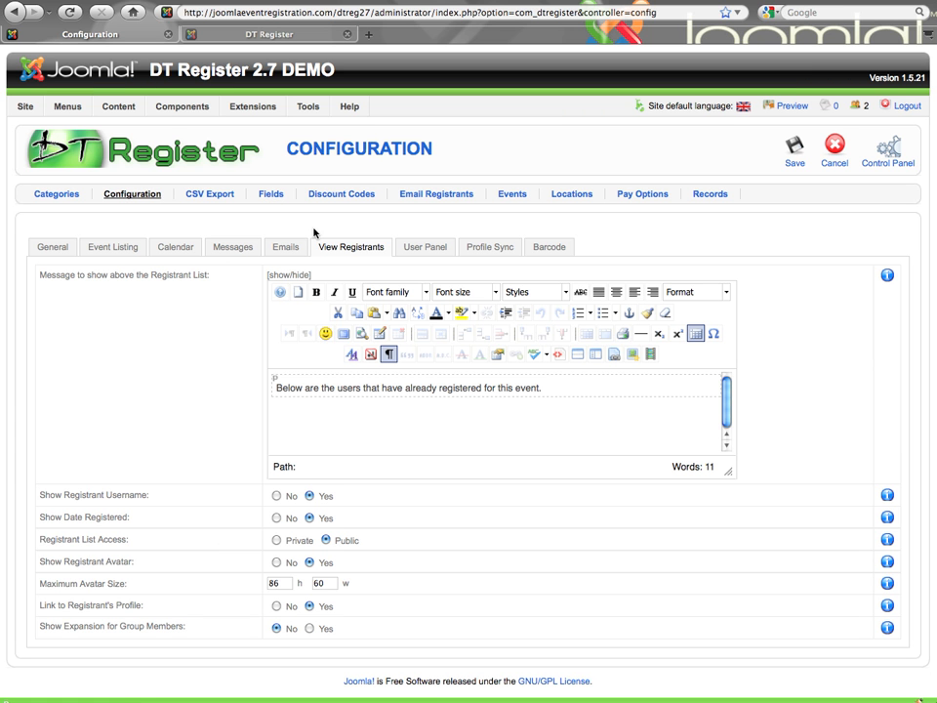
pyautogui.moveTo(379, 222)
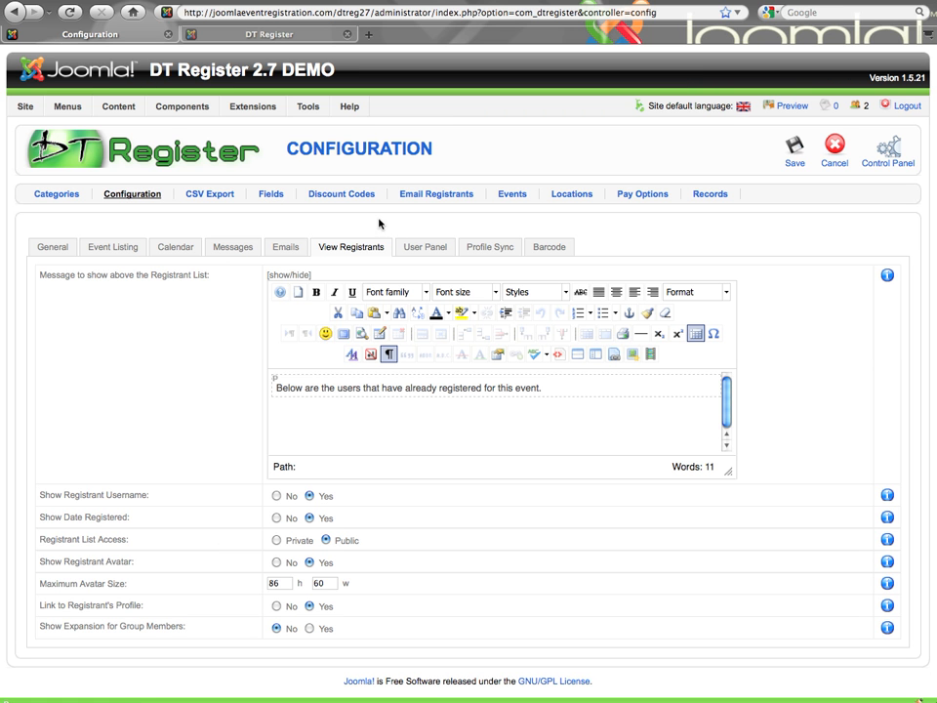
pyautogui.moveTo(324, 219)
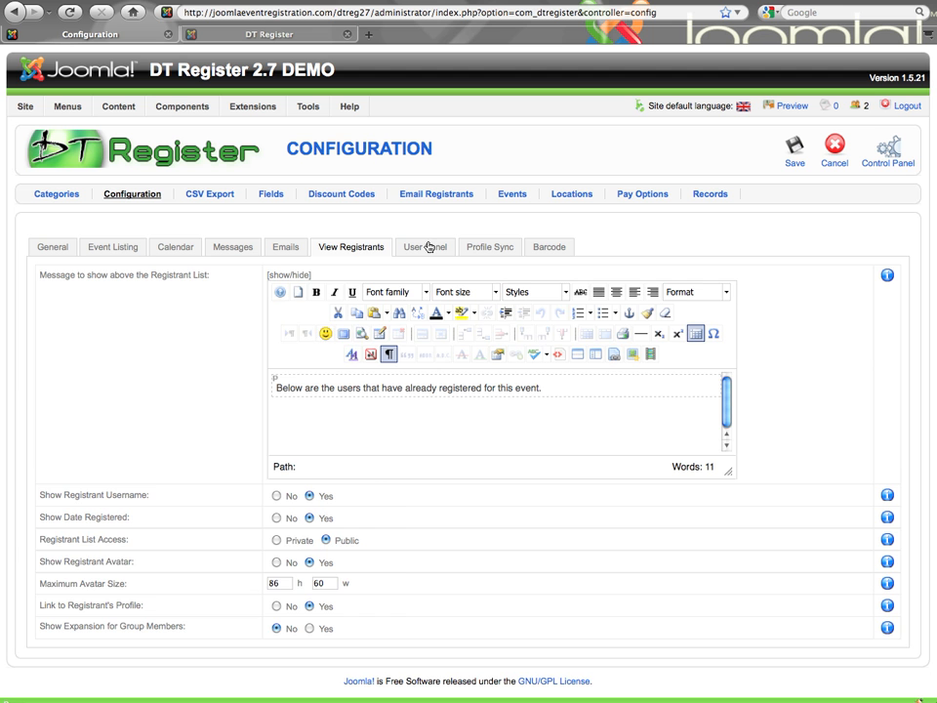
pyautogui.click(426, 246)
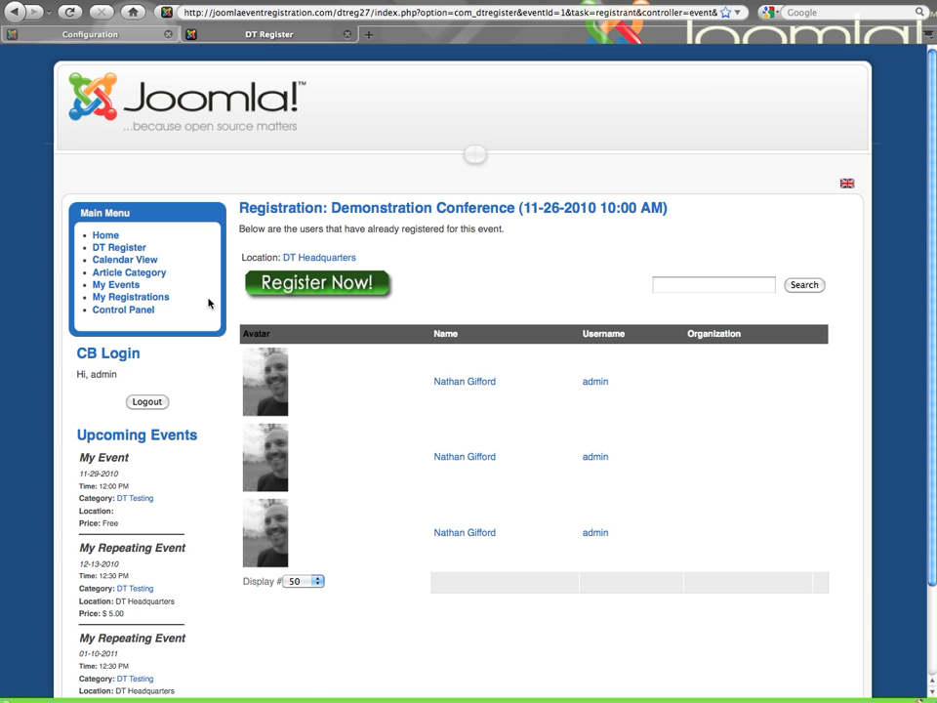
pyautogui.click(131, 297)
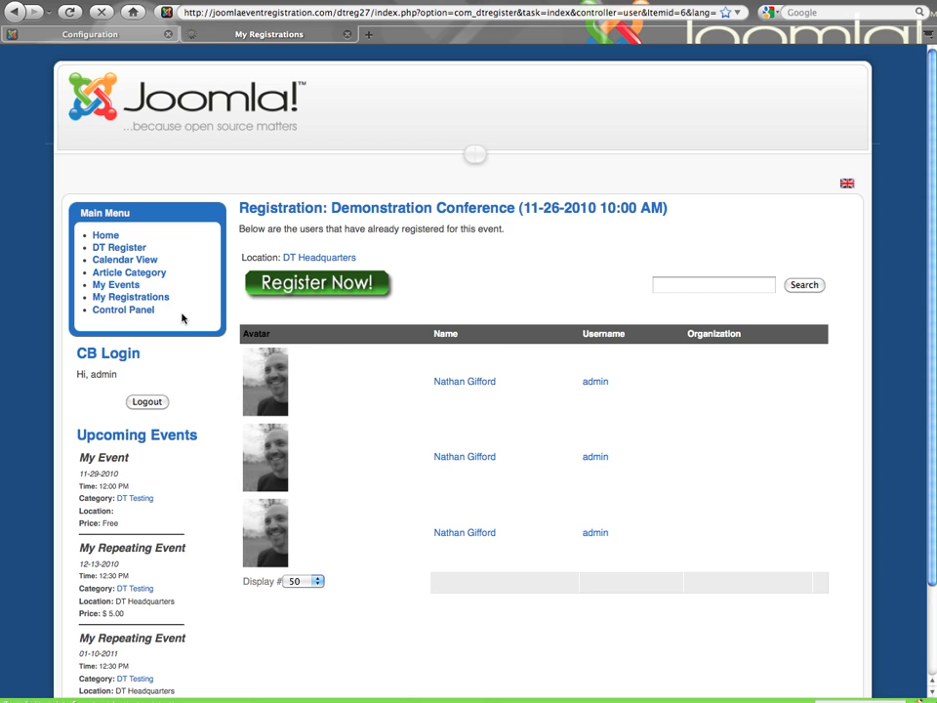
pyautogui.click(130, 297)
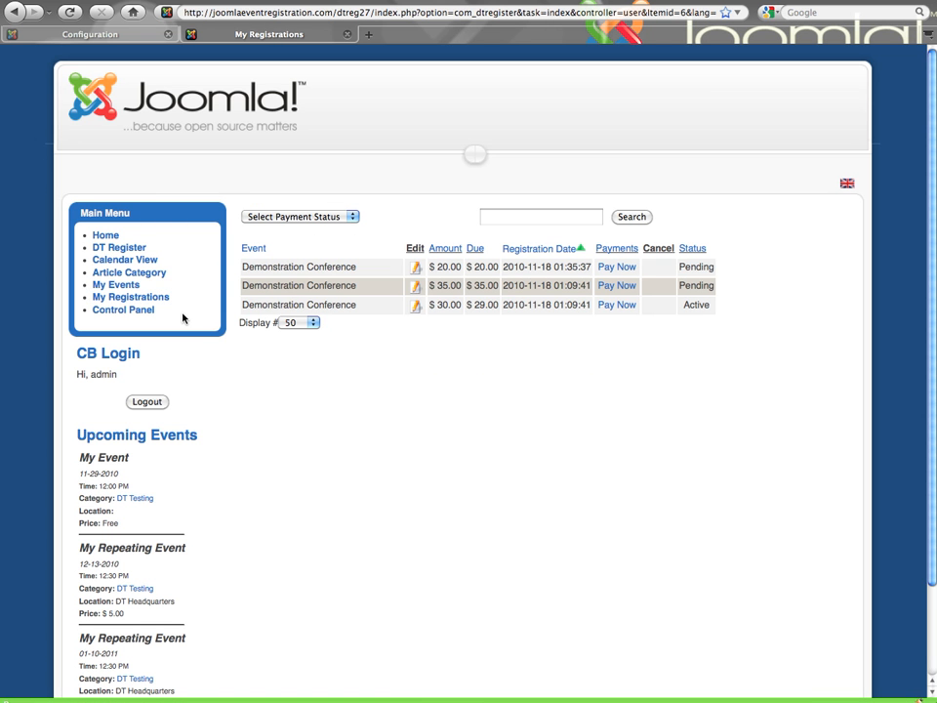
pyautogui.moveTo(267, 285)
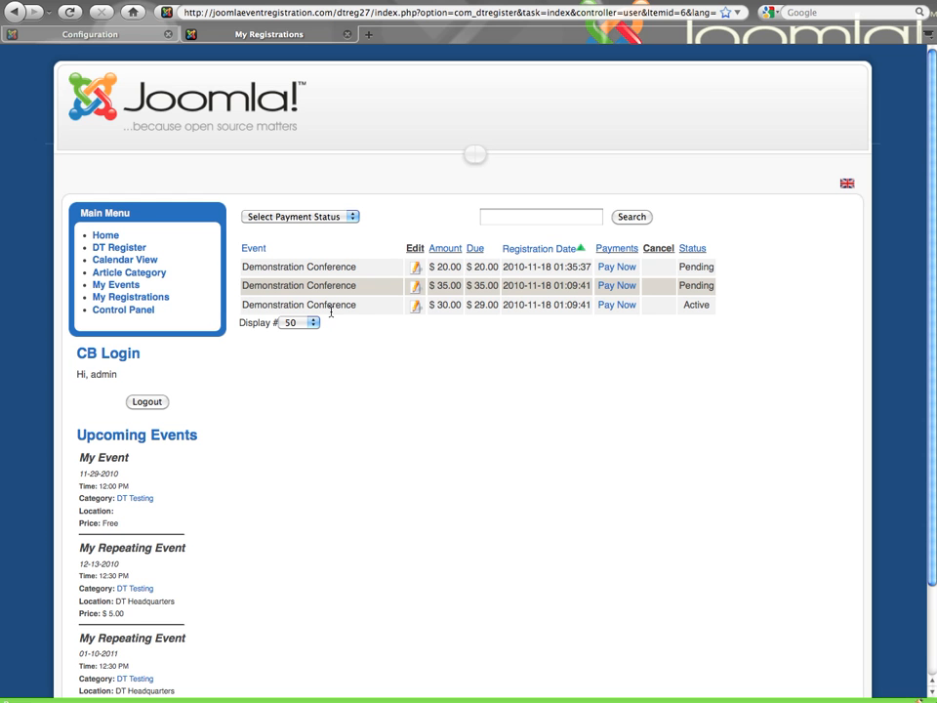
pyautogui.moveTo(410, 324)
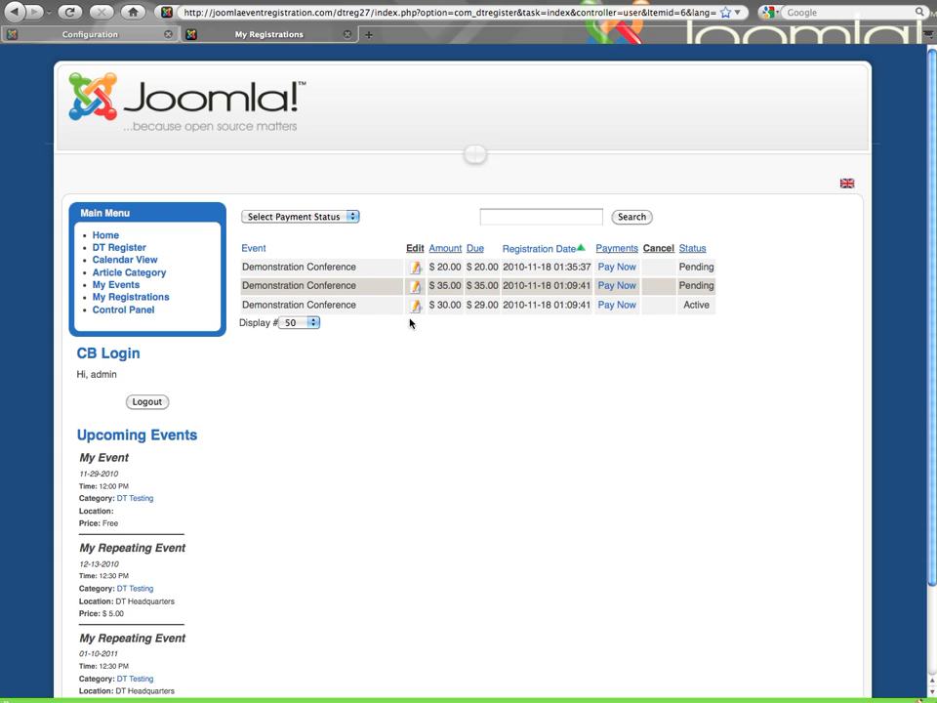
pyautogui.moveTo(605, 331)
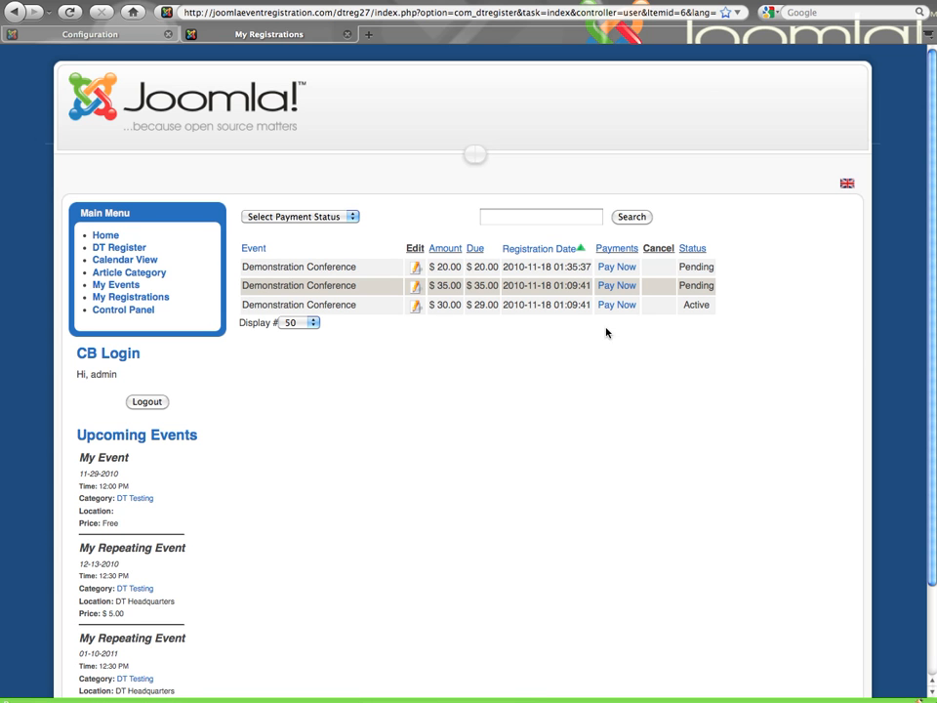
pyautogui.moveTo(468, 324)
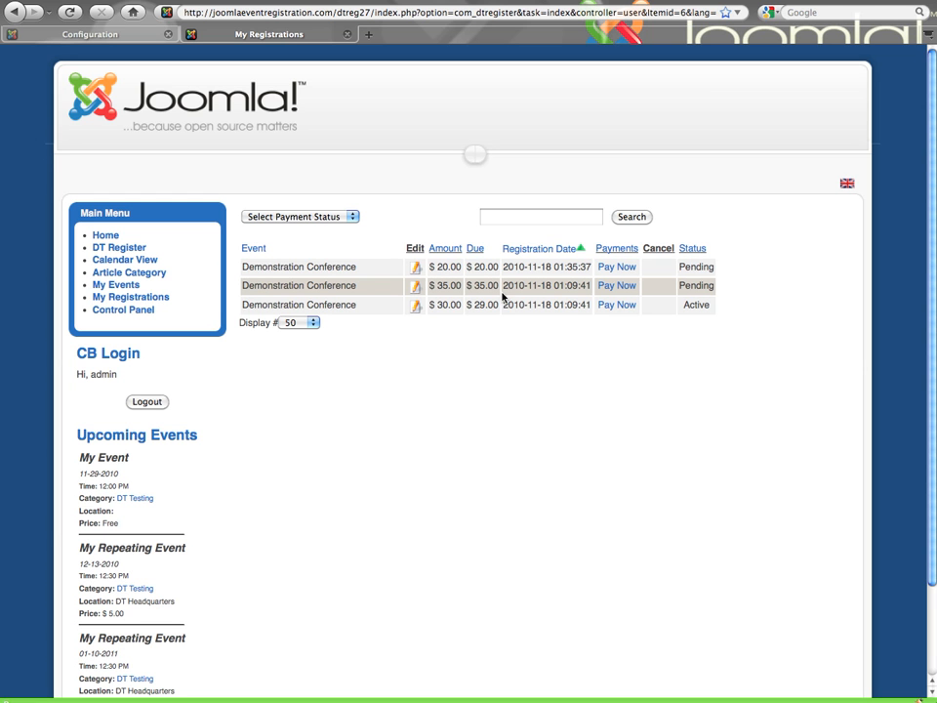
pyautogui.moveTo(371, 265)
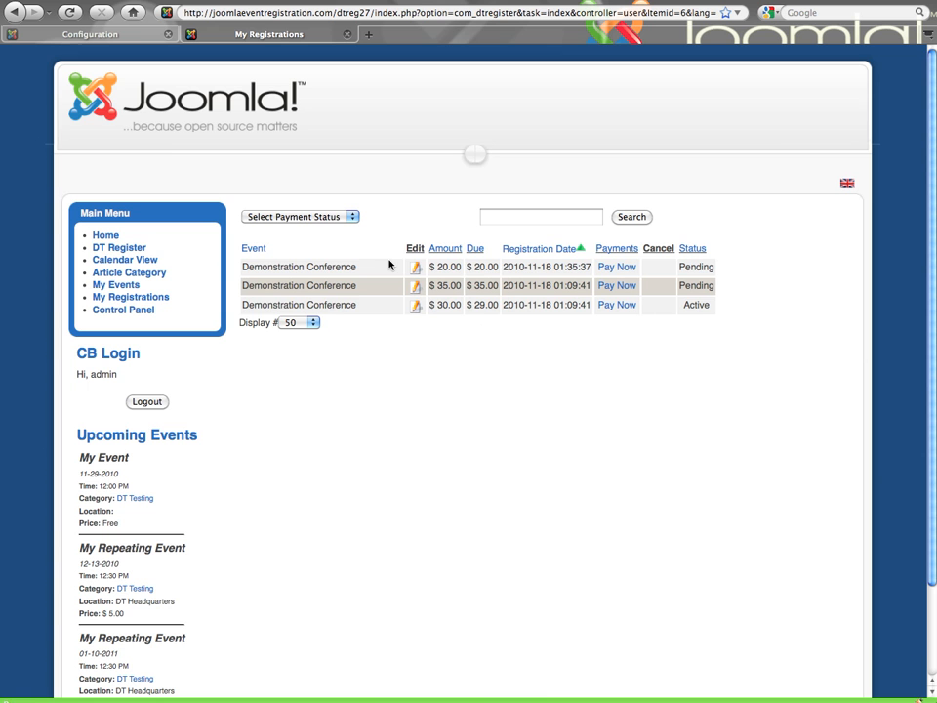
pyautogui.click(89, 35)
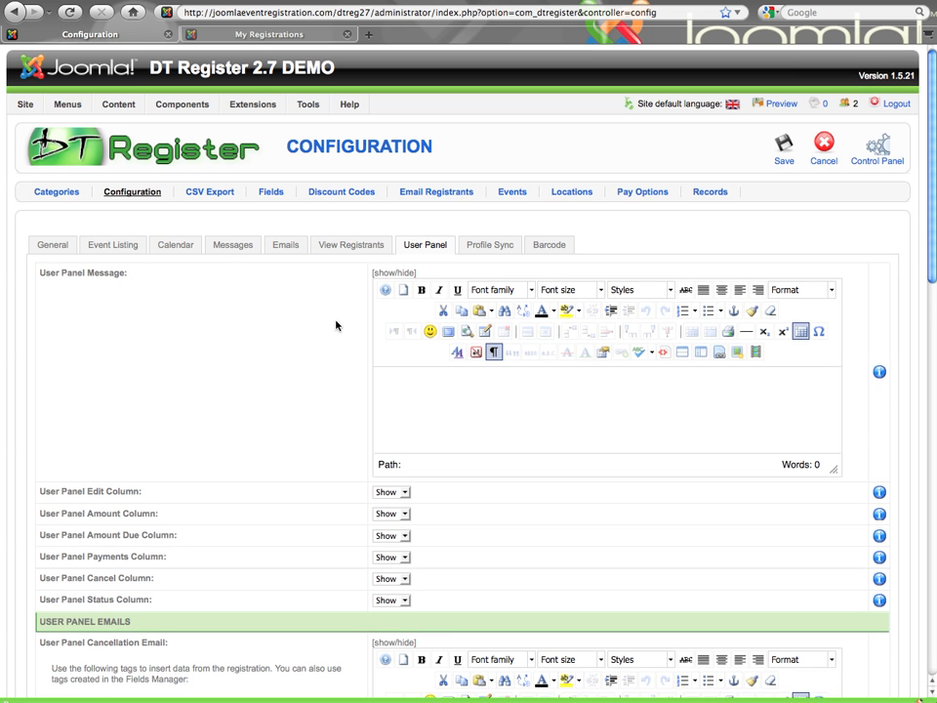
pyautogui.scroll(-3)
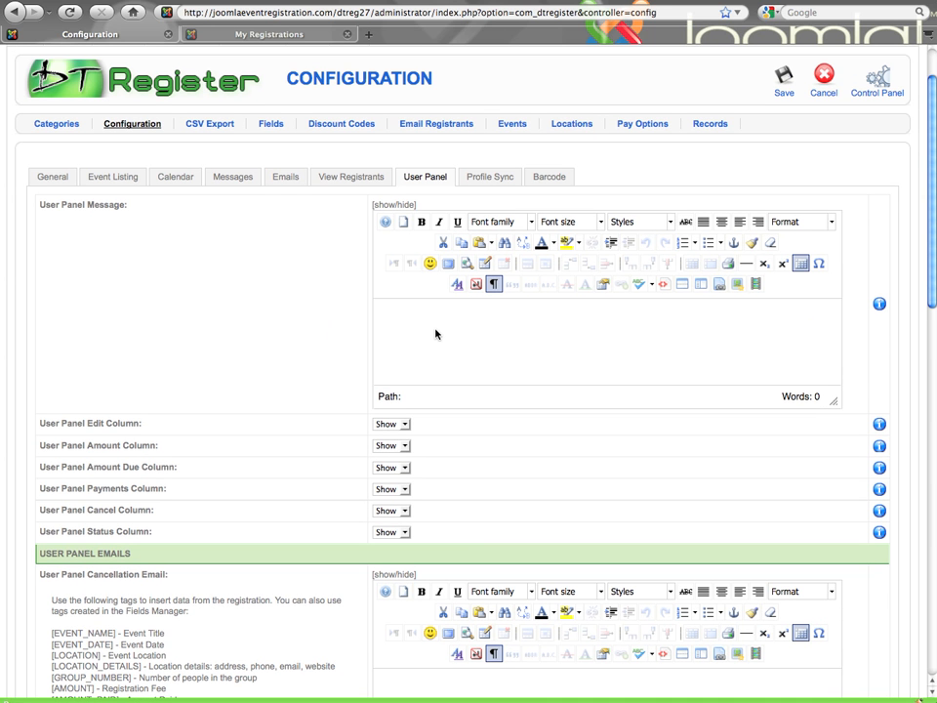
pyautogui.moveTo(390, 351)
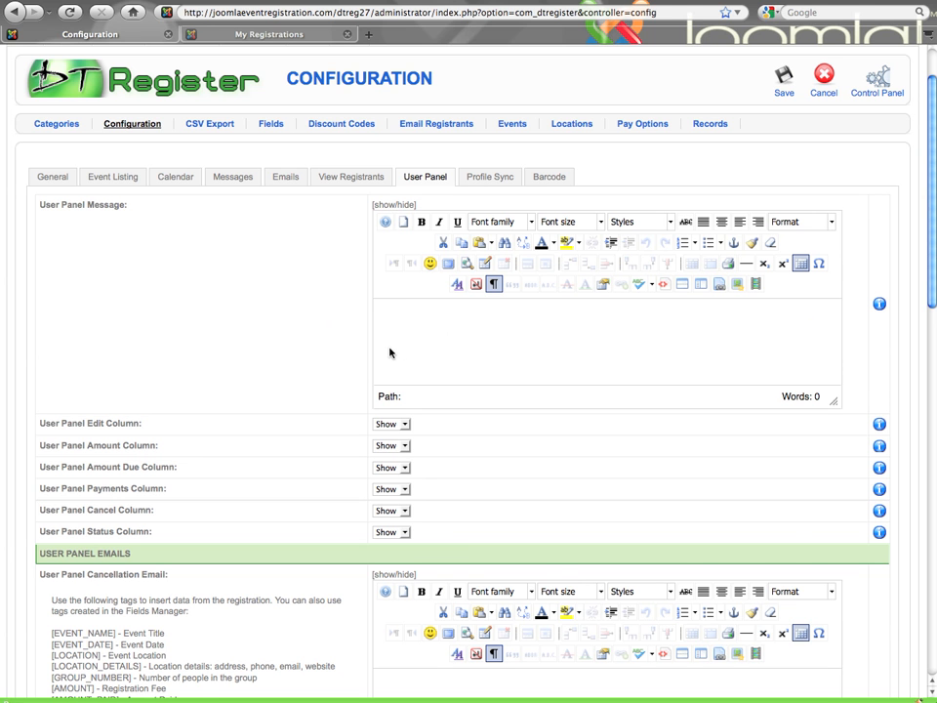
pyautogui.moveTo(347, 334)
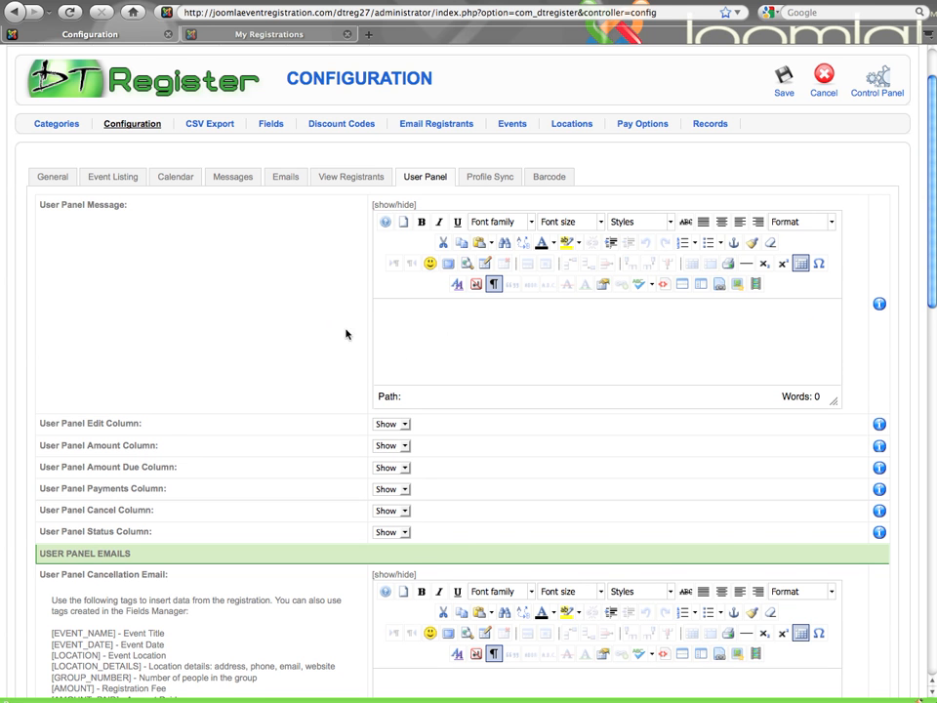
pyautogui.scroll(-3)
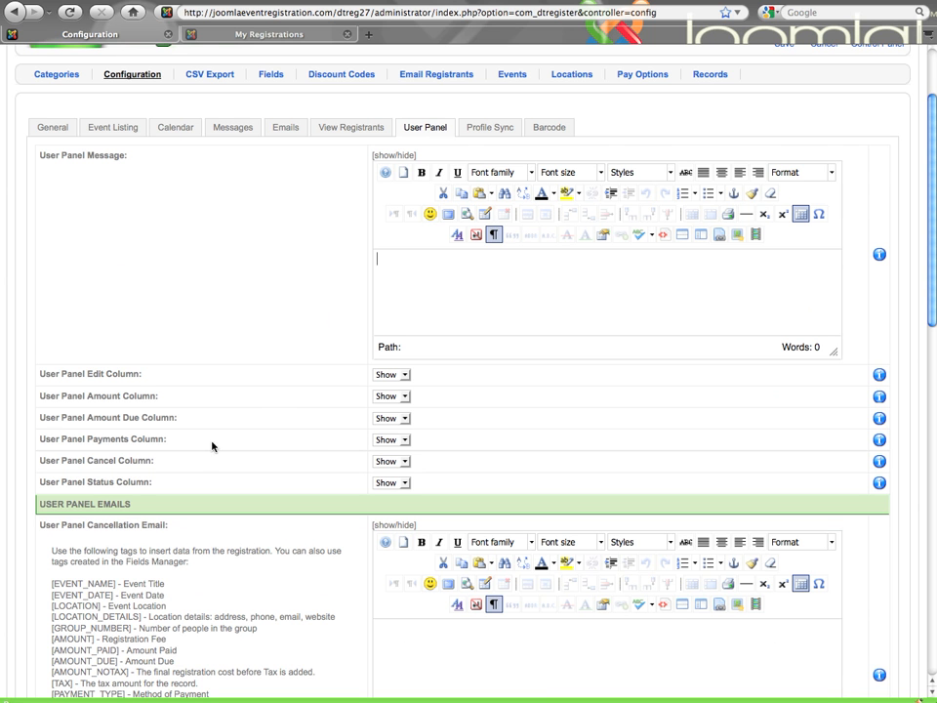
pyautogui.moveTo(322, 486)
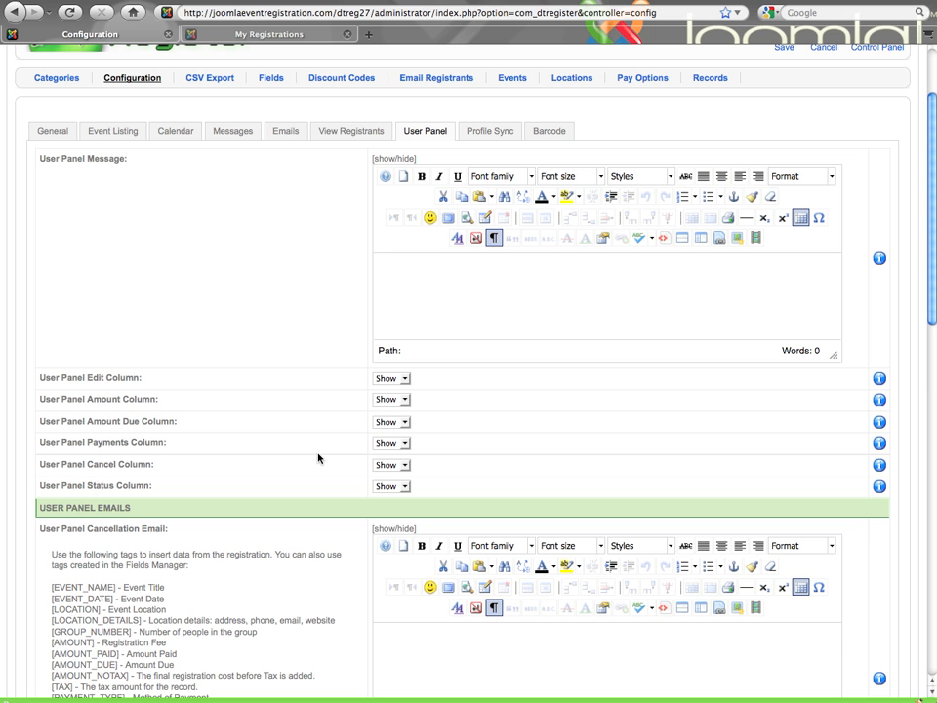
pyautogui.click(378, 262)
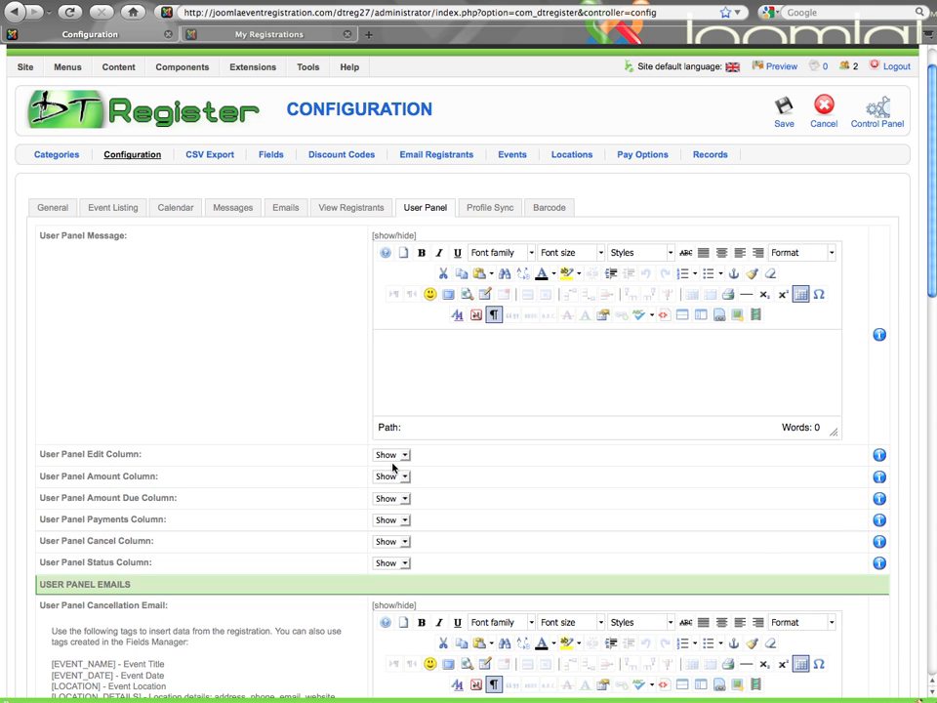
pyautogui.click(379, 339)
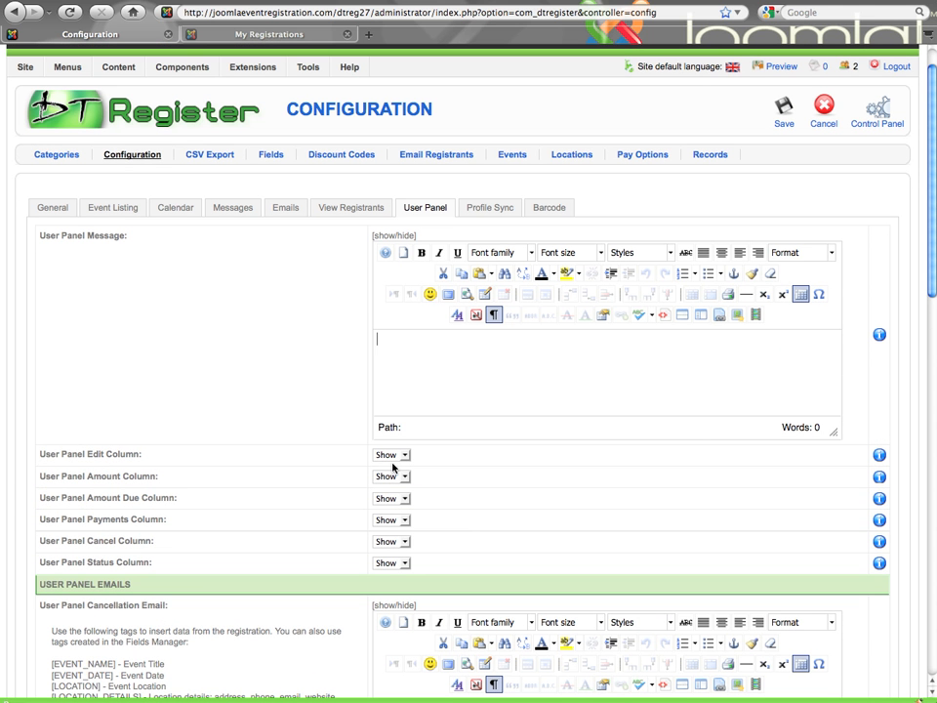
pyautogui.scroll(-3)
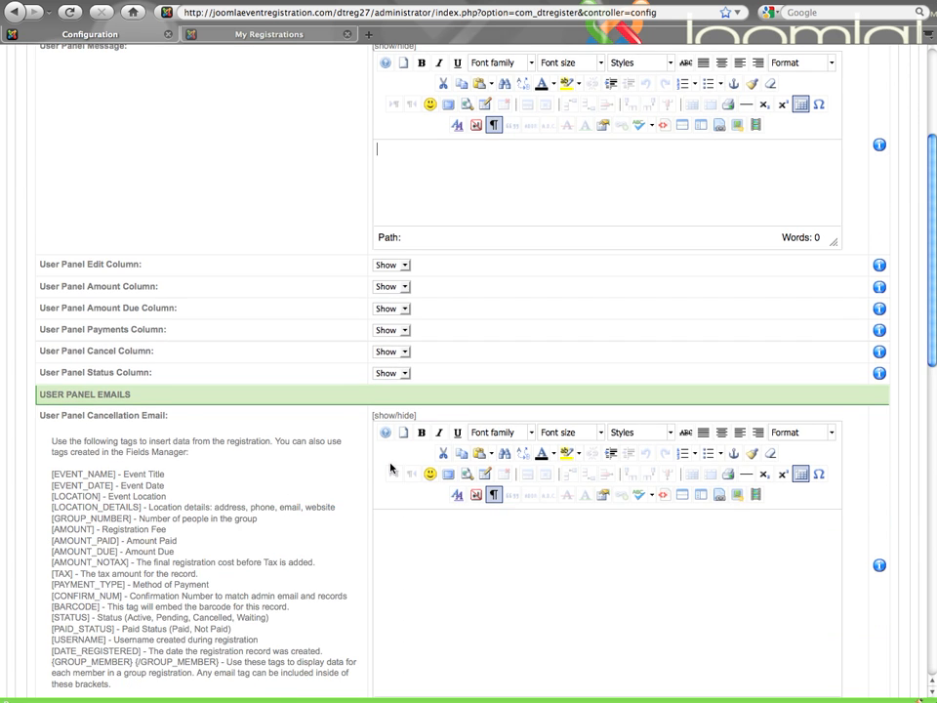
pyautogui.scroll(-3)
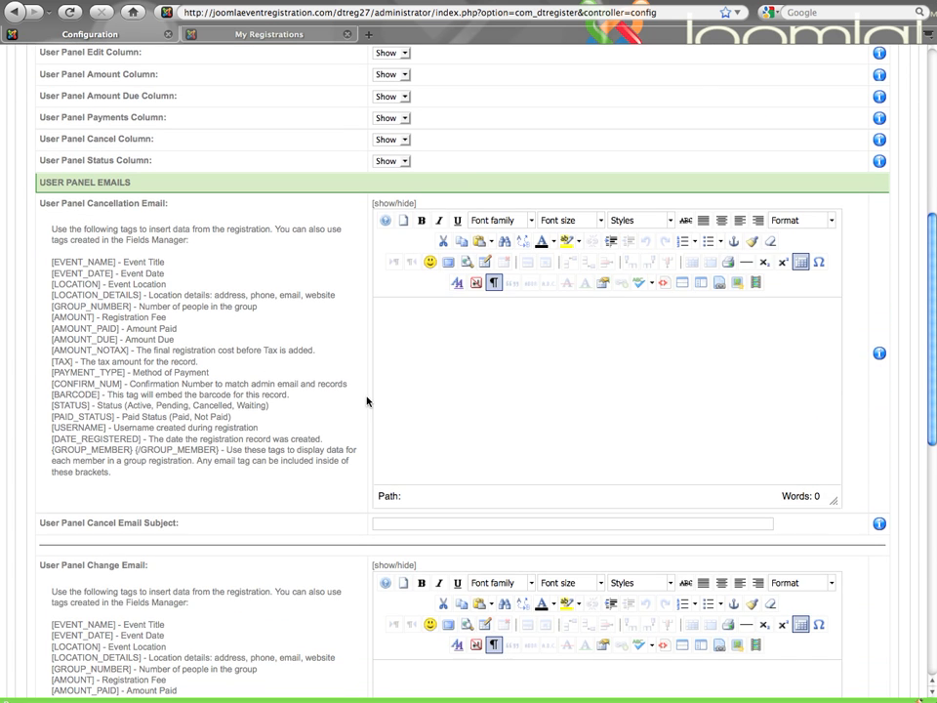
pyautogui.scroll(-3)
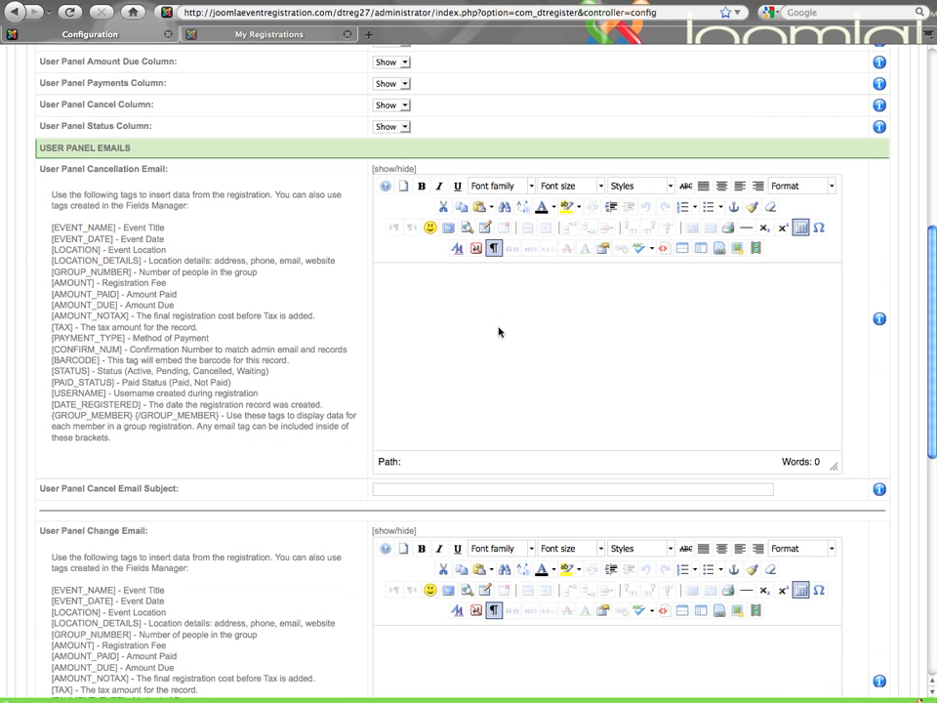
pyautogui.moveTo(433, 486)
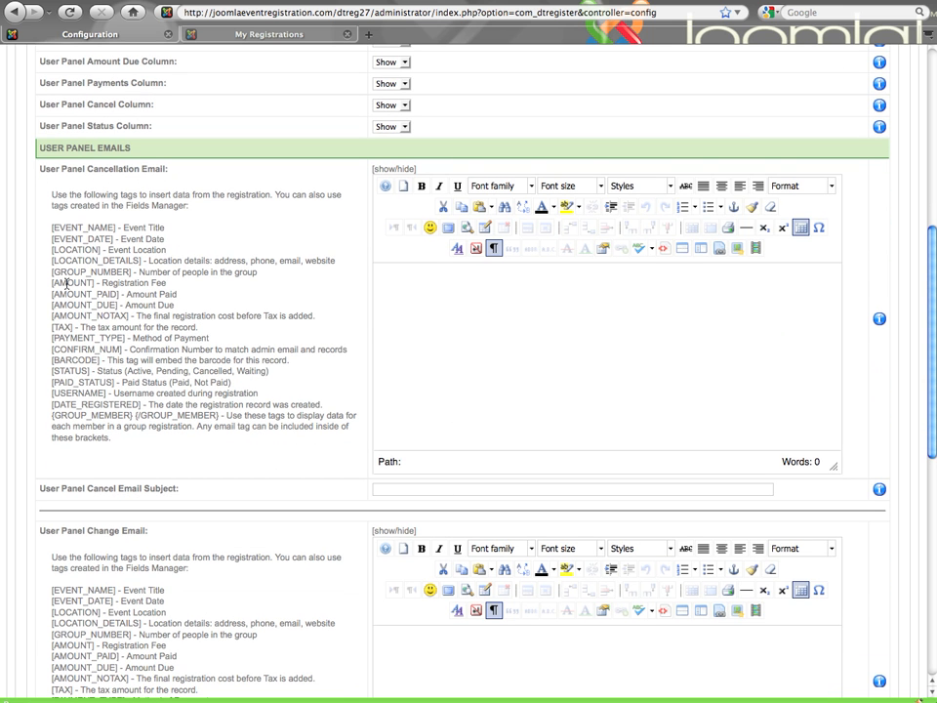
pyautogui.moveTo(55, 274); pyautogui.dragTo(114, 382)
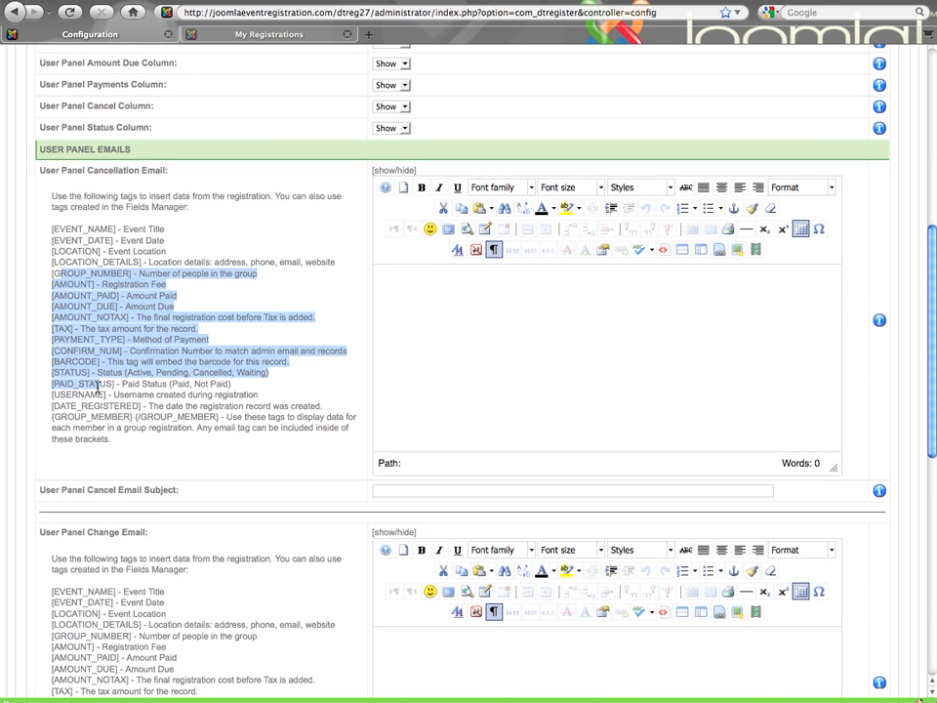
pyautogui.scroll(-3)
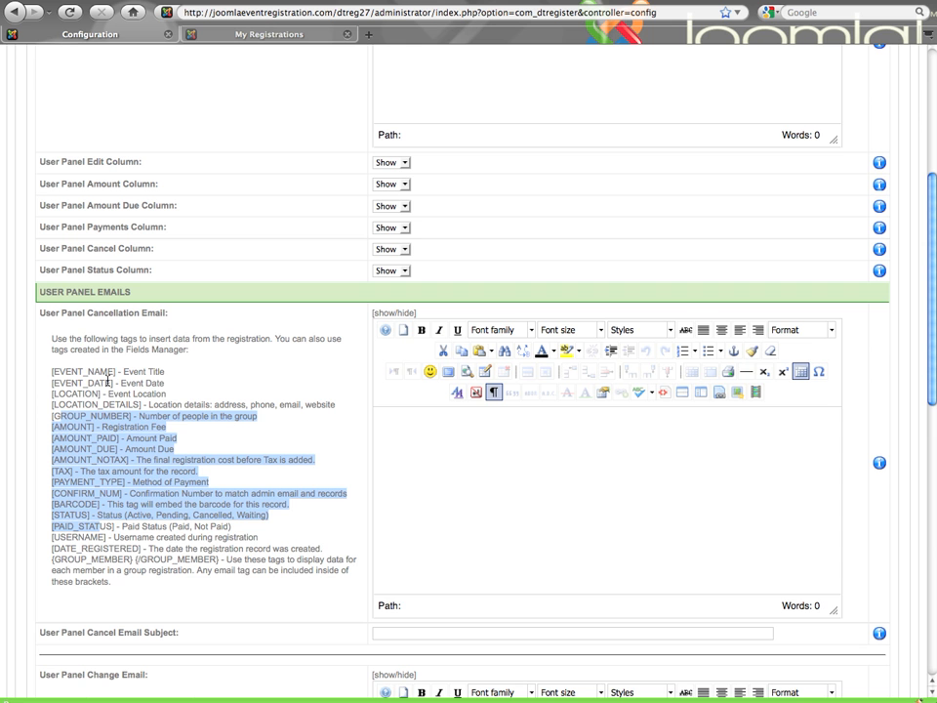
pyautogui.scroll(-3)
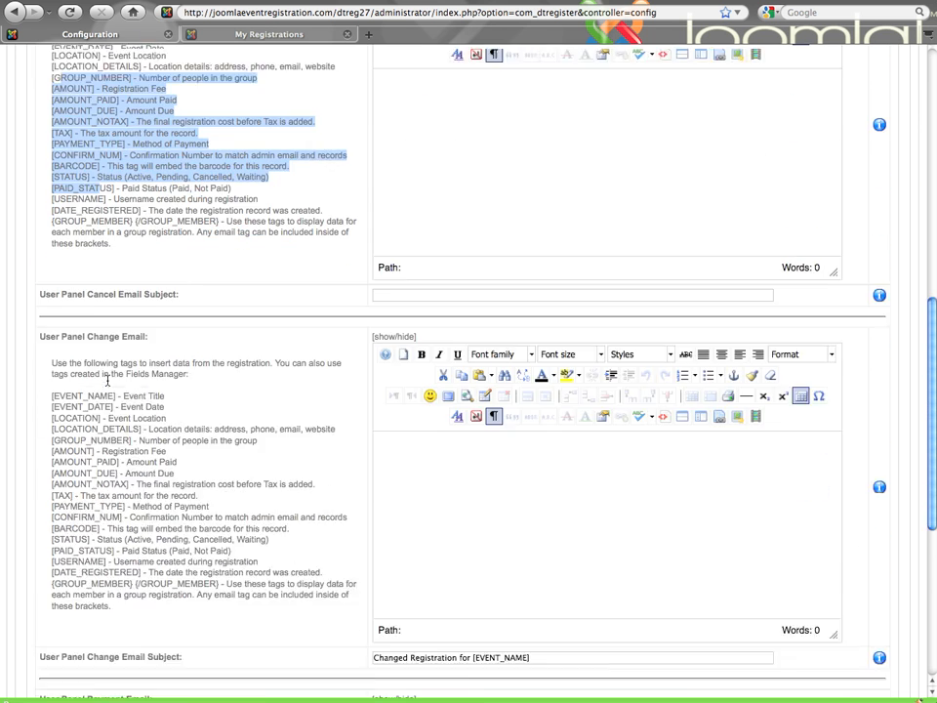
pyautogui.scroll(-3)
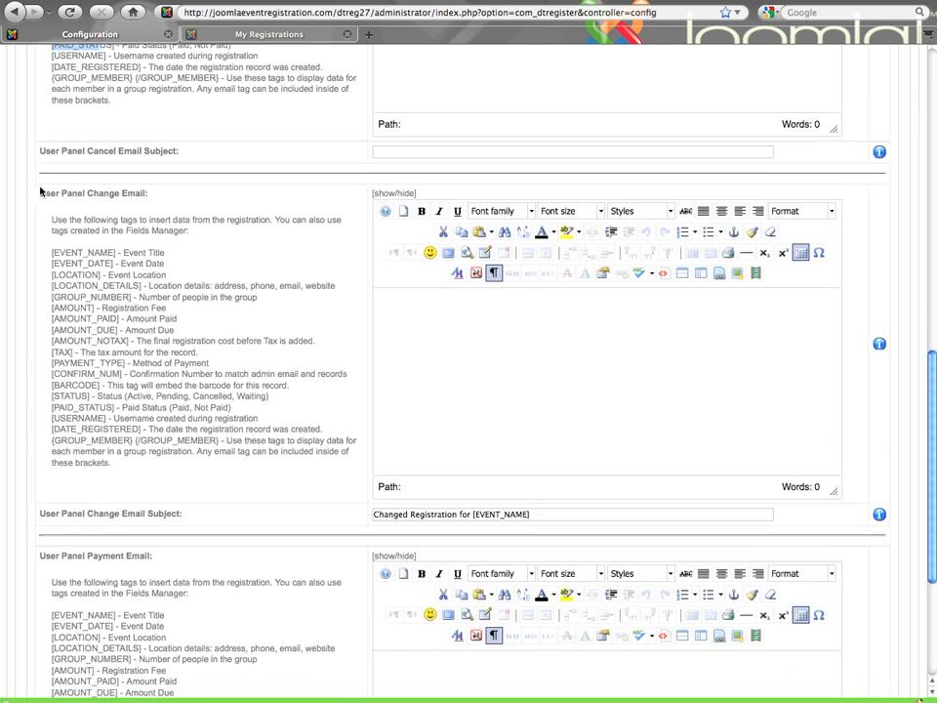
pyautogui.doubleClick(94, 194)
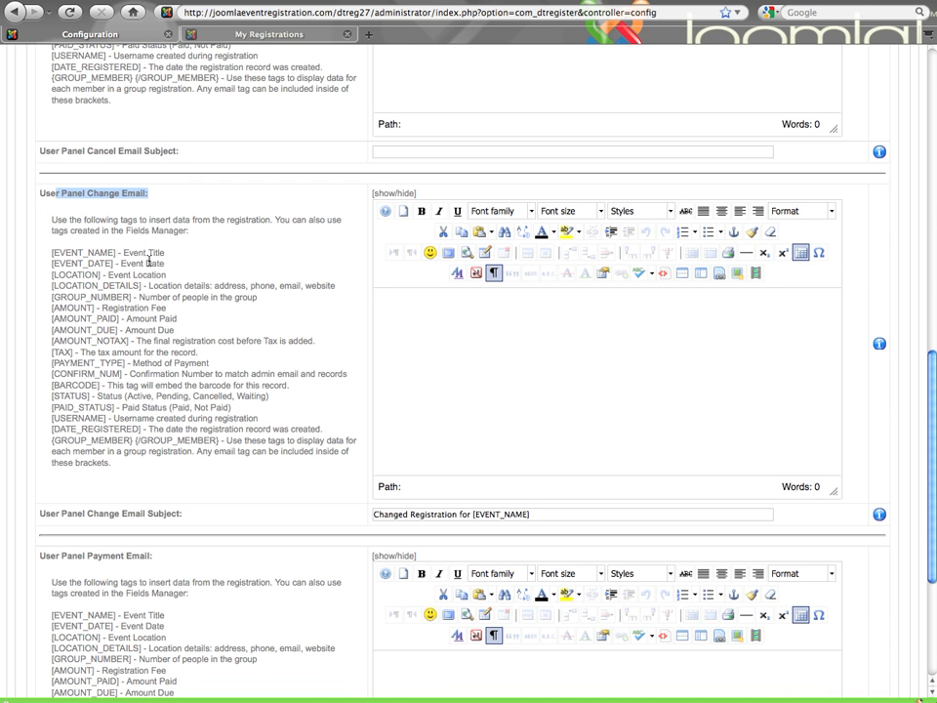
# Scroll through the User Panel settings to the Payment Email subject and back up
pyautogui.scroll(-3)
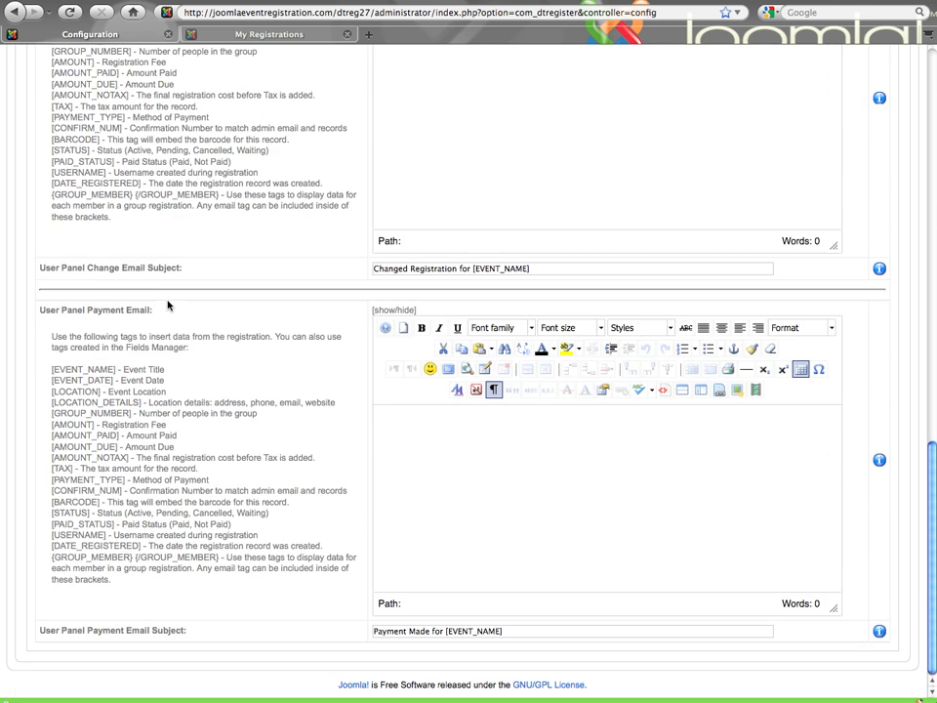
pyautogui.moveTo(190, 316)
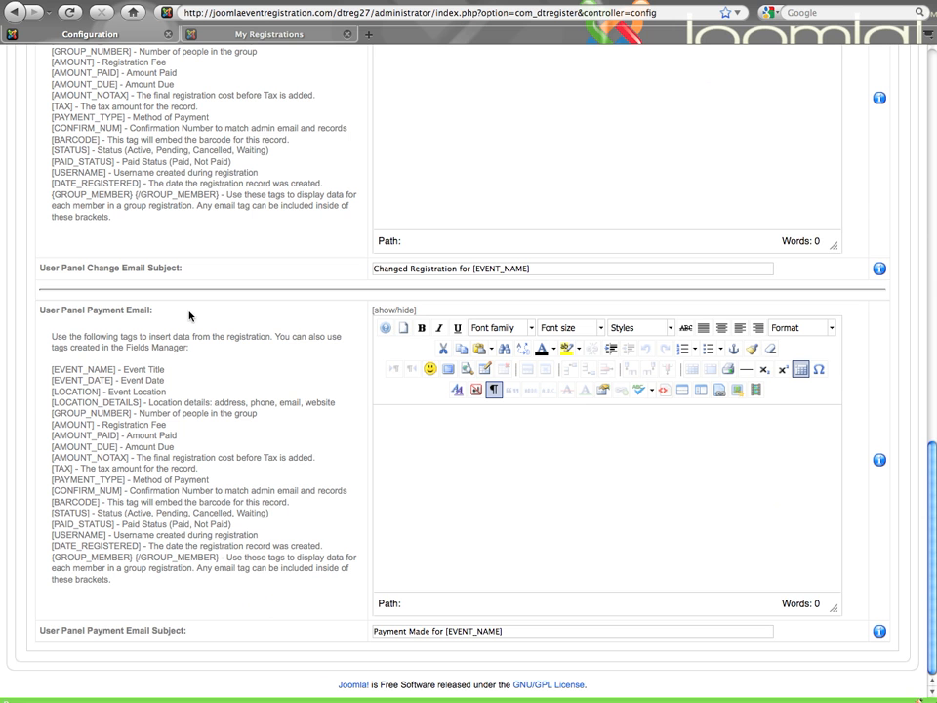
pyautogui.moveTo(351, 414)
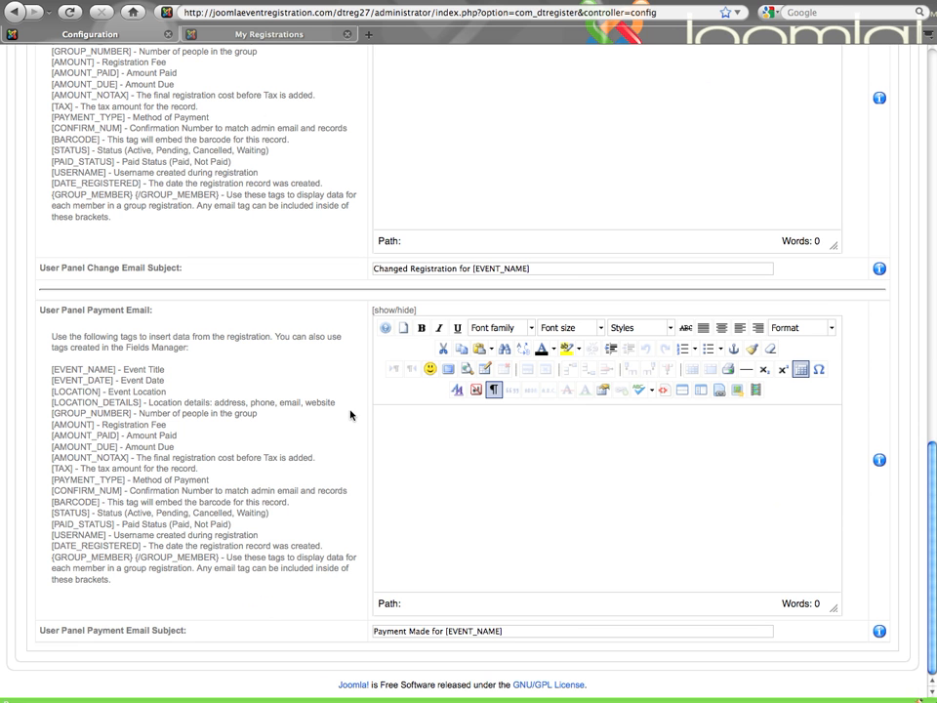
pyautogui.moveTo(441, 471)
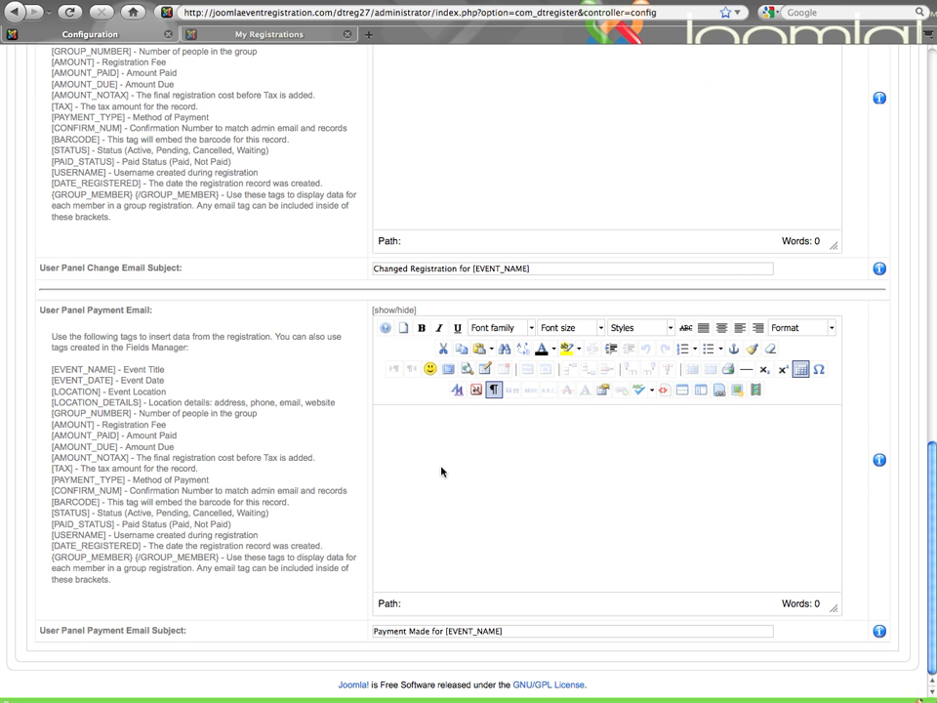
pyautogui.moveTo(505, 476)
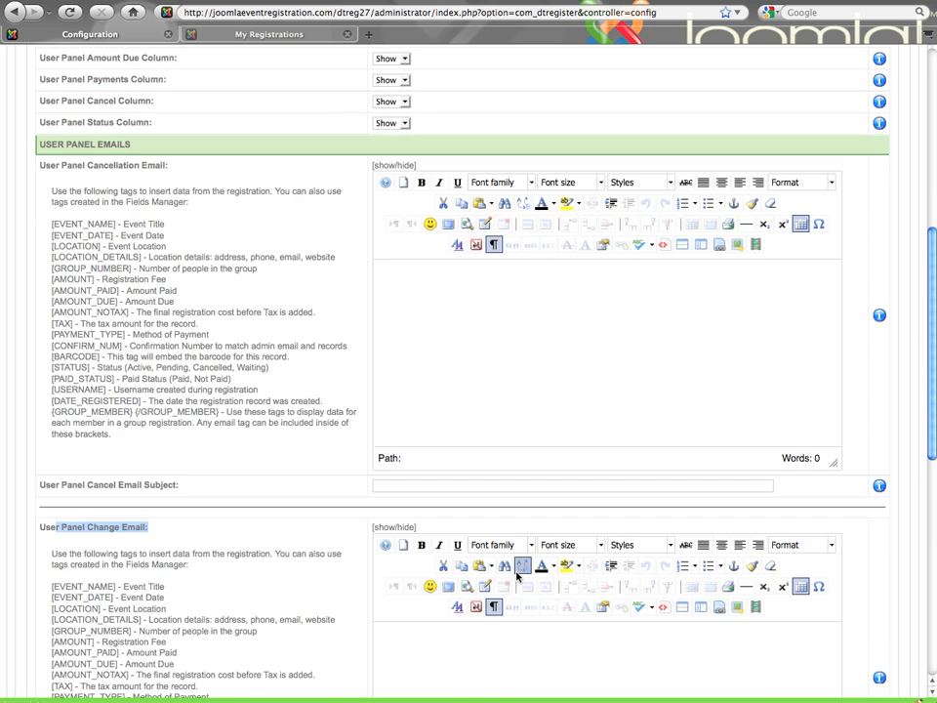
pyautogui.scroll(3)
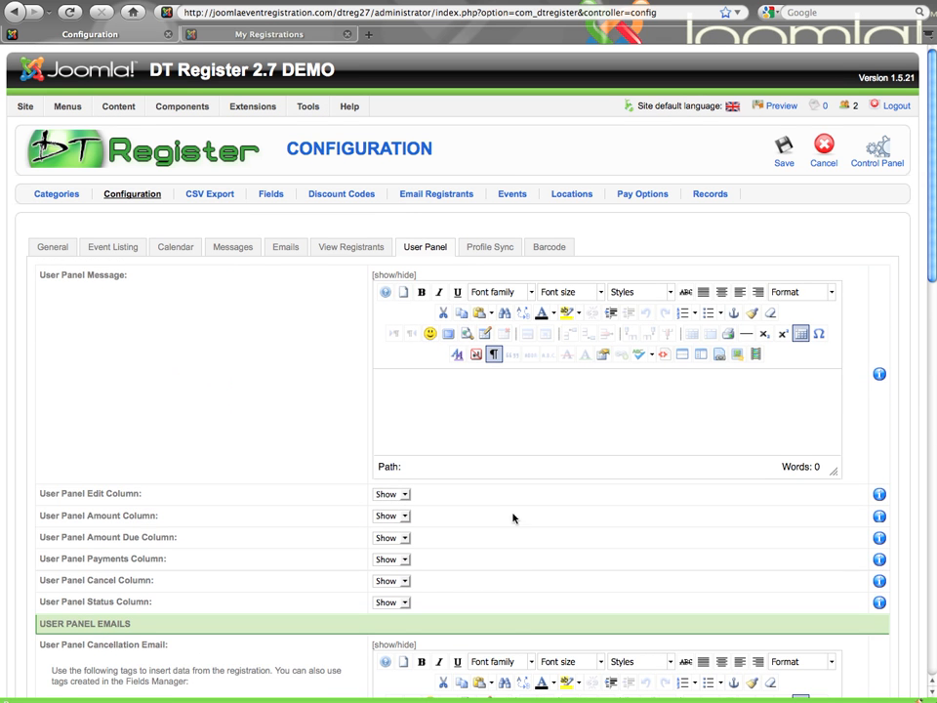
# Show the Barcode settings and review the Barcode Type options, keeping Code 39
pyautogui.click(548, 246)
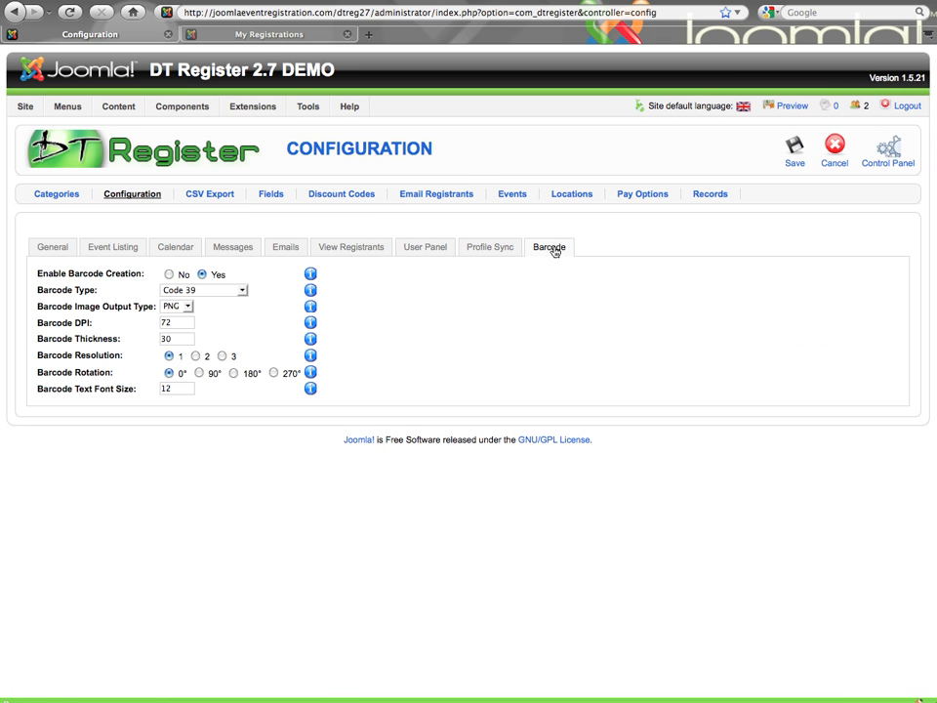
pyautogui.moveTo(498, 252)
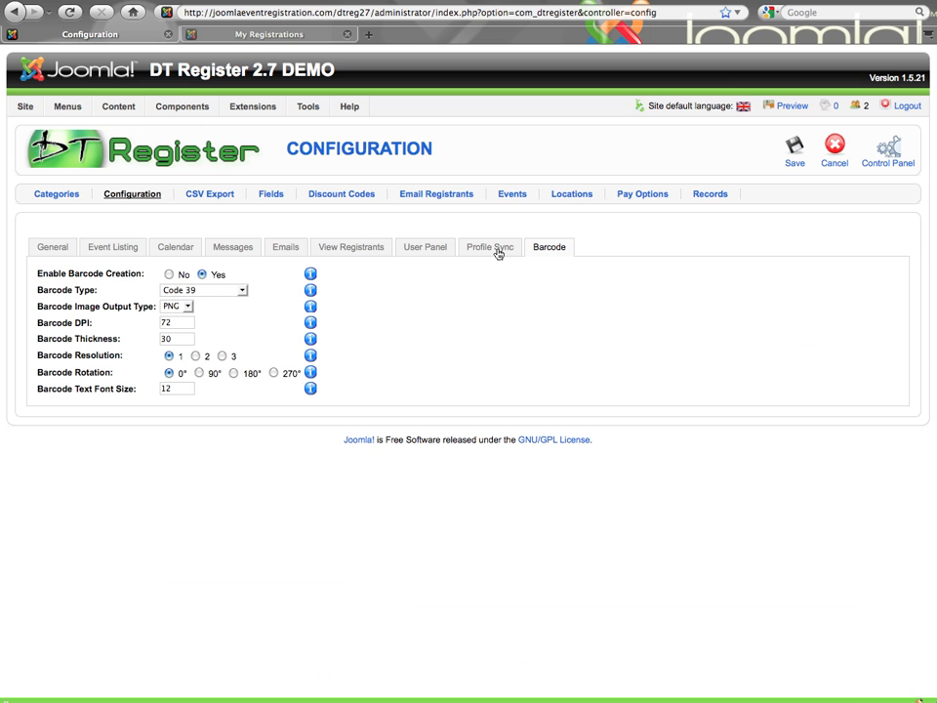
pyautogui.moveTo(527, 296)
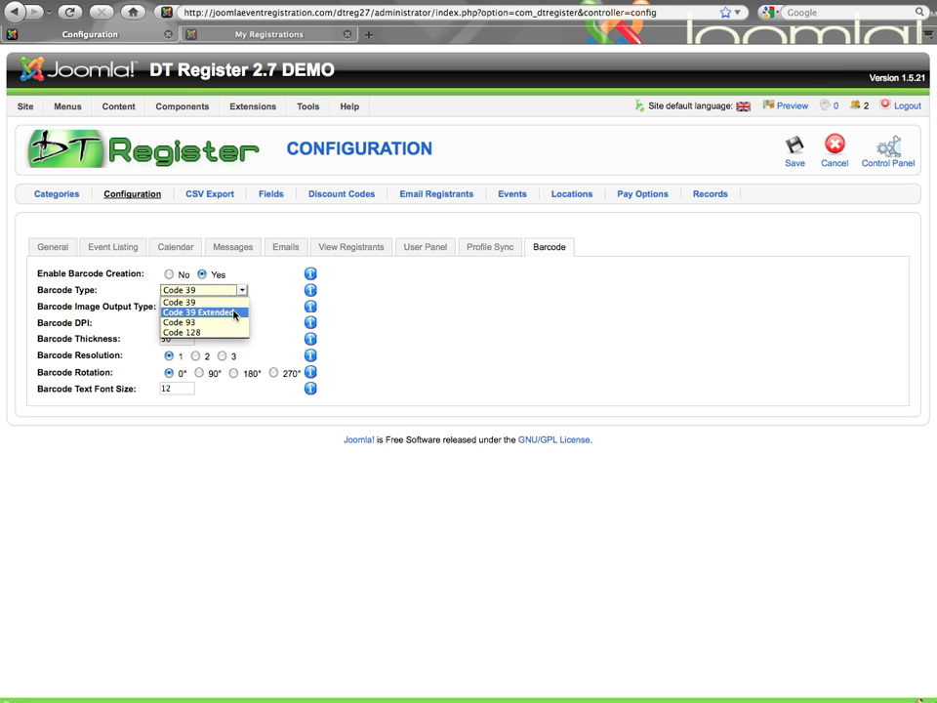
pyautogui.moveTo(179, 300)
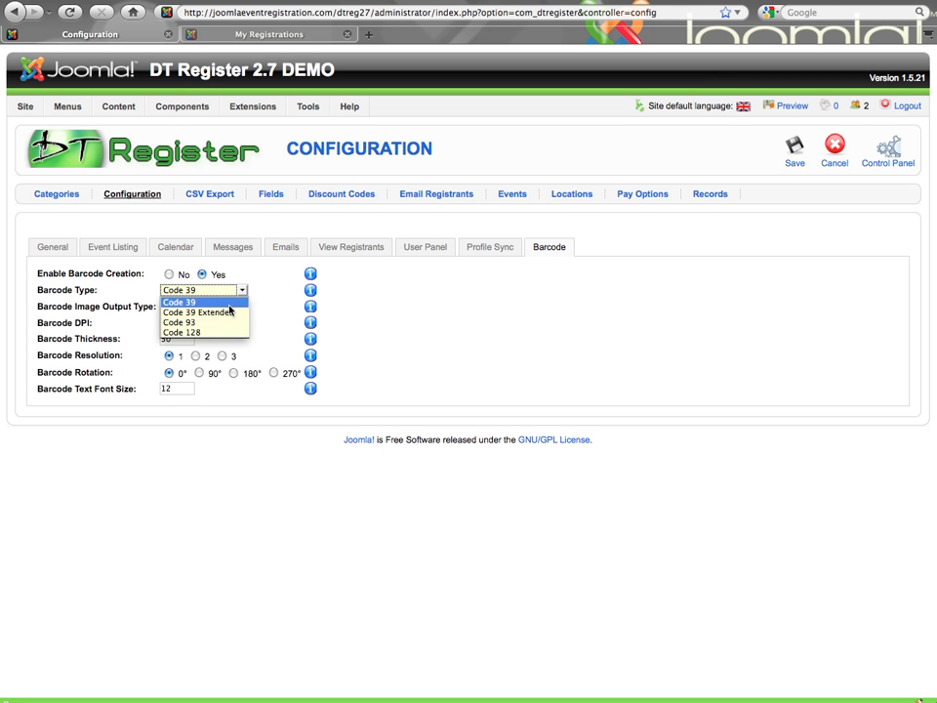
pyautogui.moveTo(199, 313)
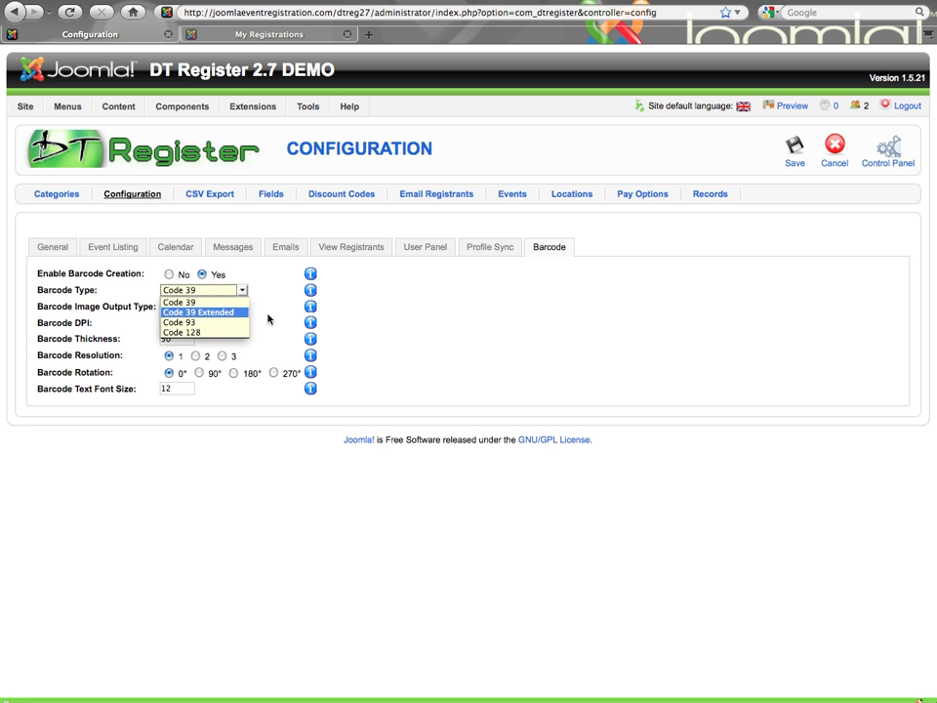
pyautogui.click(179, 300)
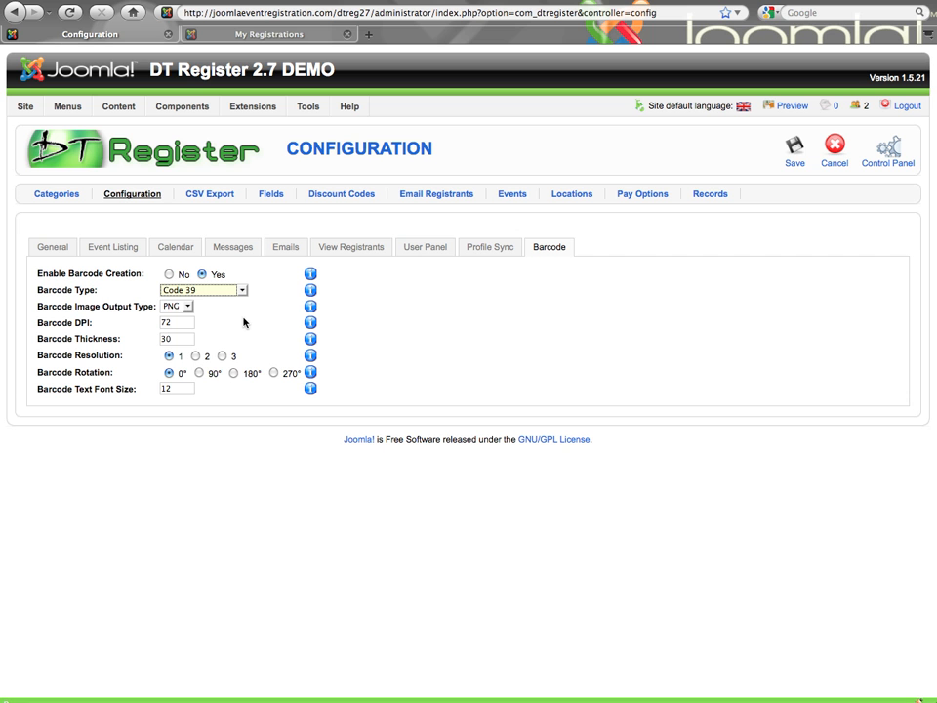
pyautogui.moveTo(224, 322)
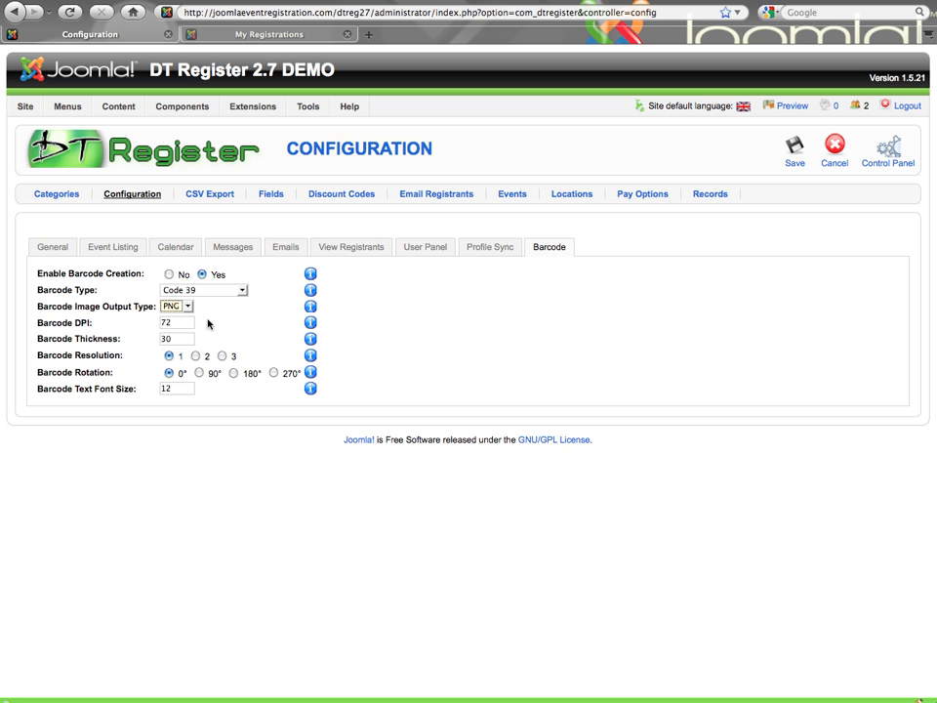
pyautogui.click(176, 322)
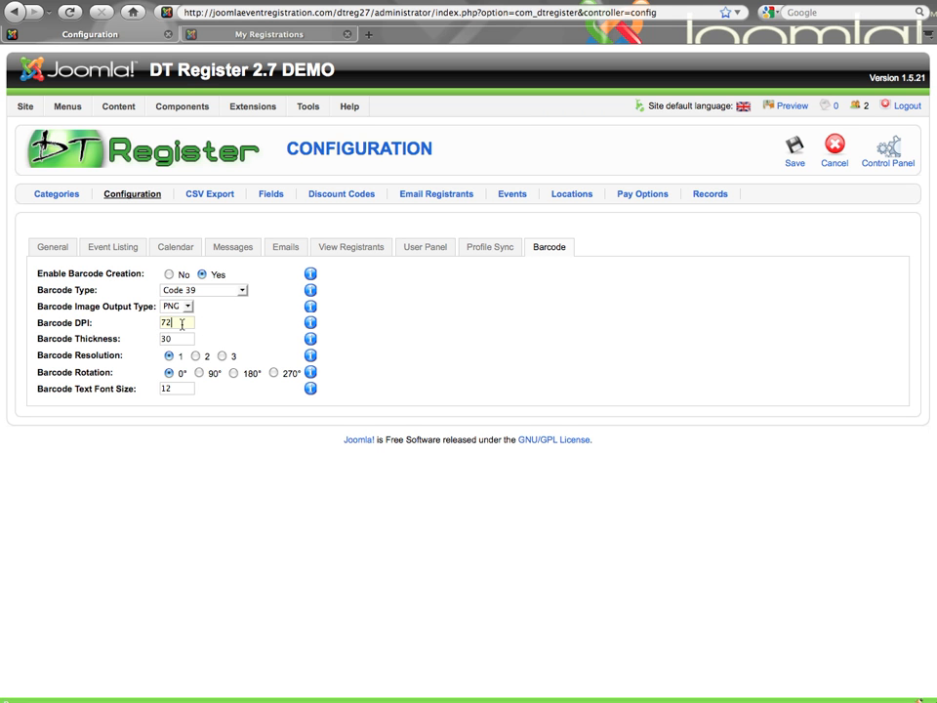
pyautogui.doubleClick(168, 322)
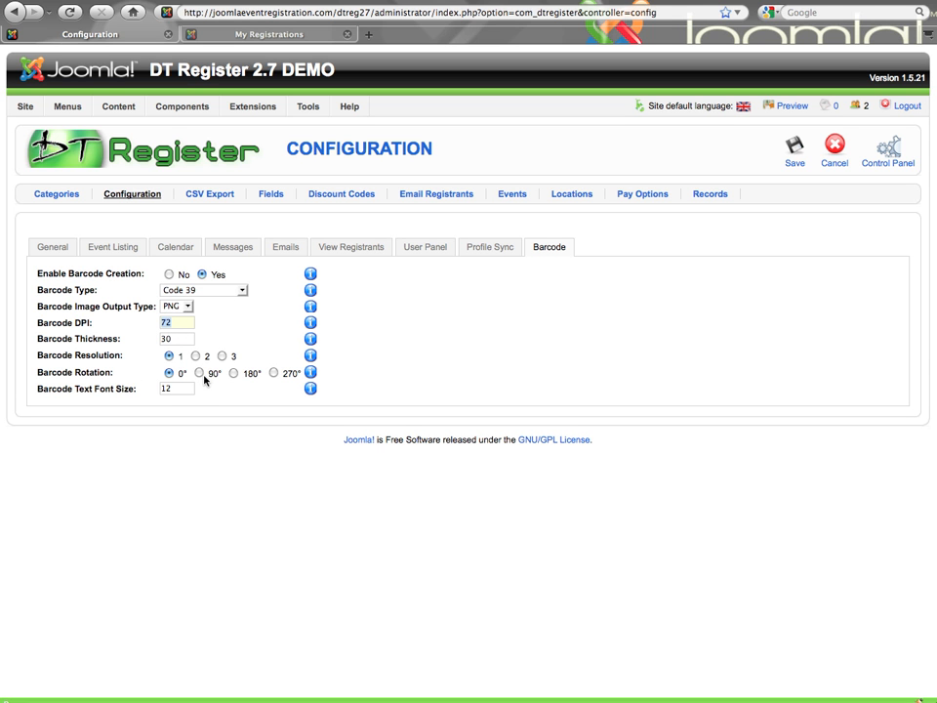
pyautogui.click(176, 388)
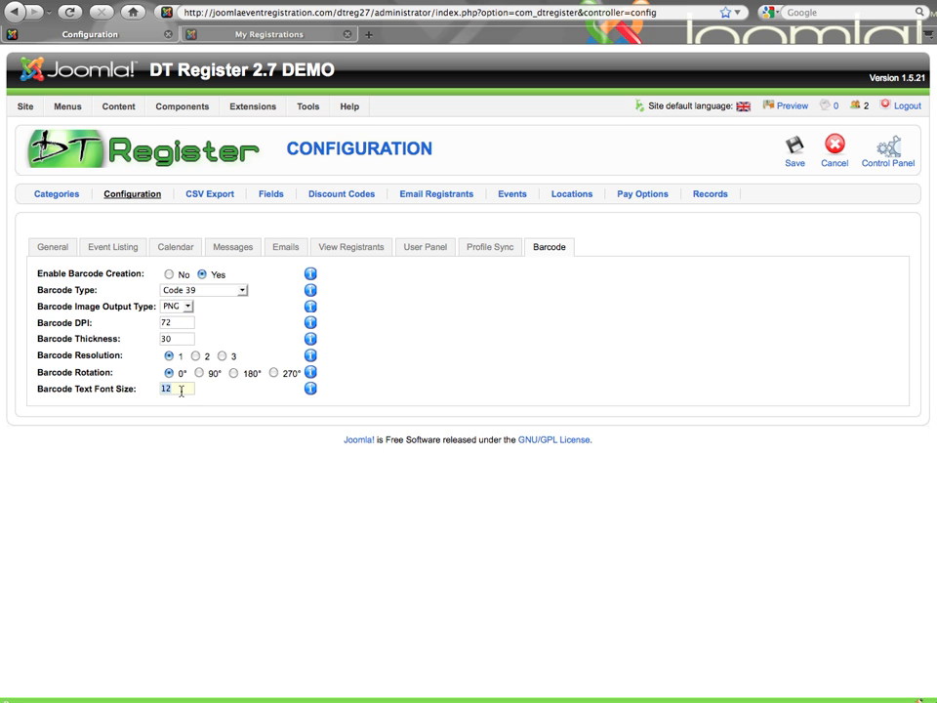
pyautogui.moveTo(310, 340)
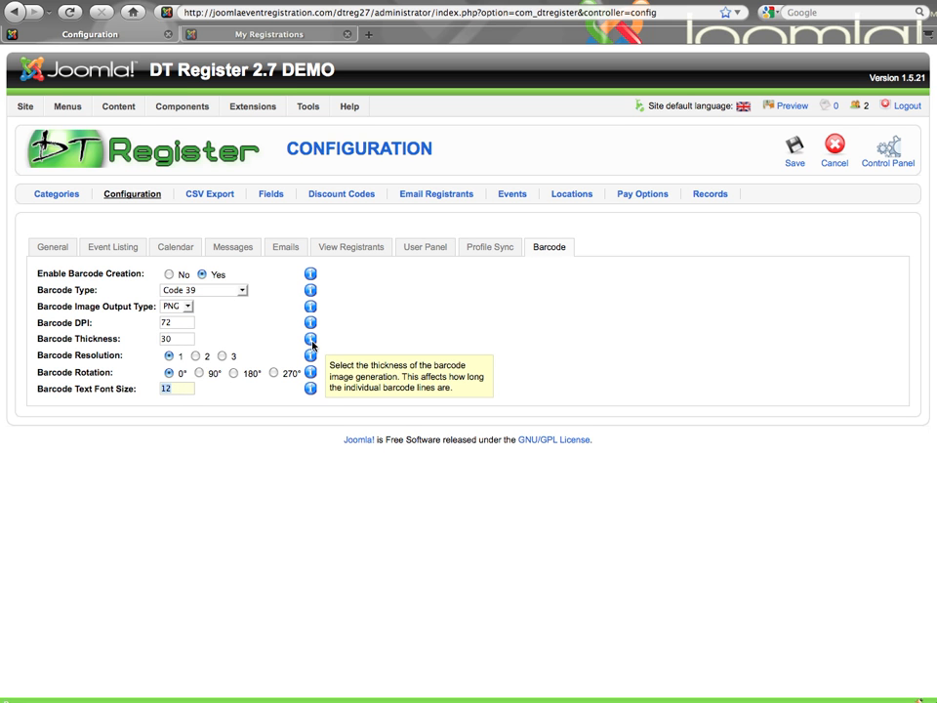
pyautogui.moveTo(323, 320)
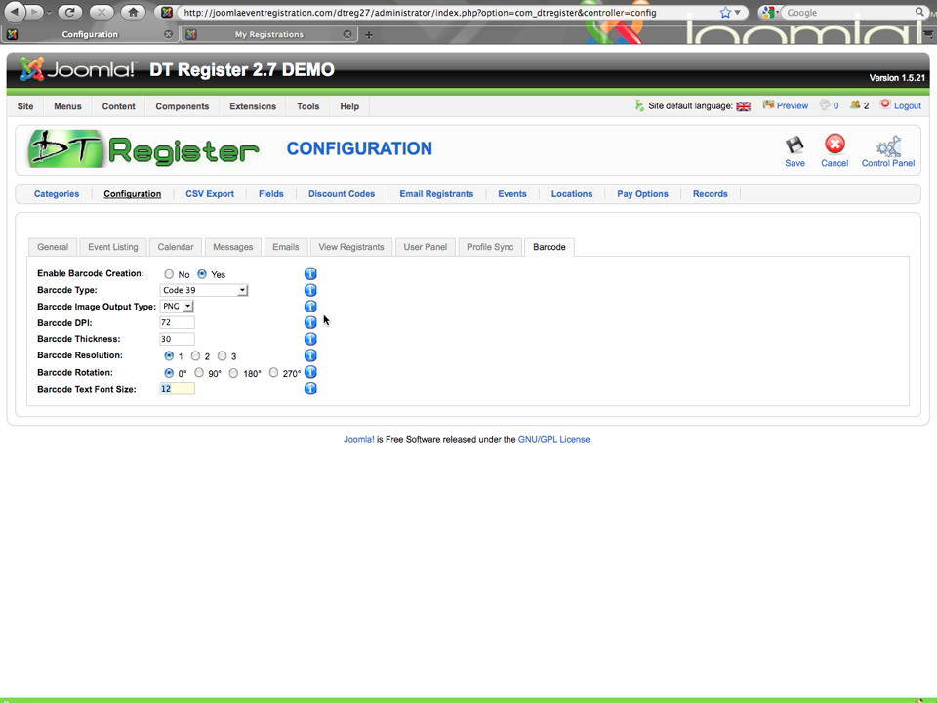
pyautogui.moveTo(335, 344)
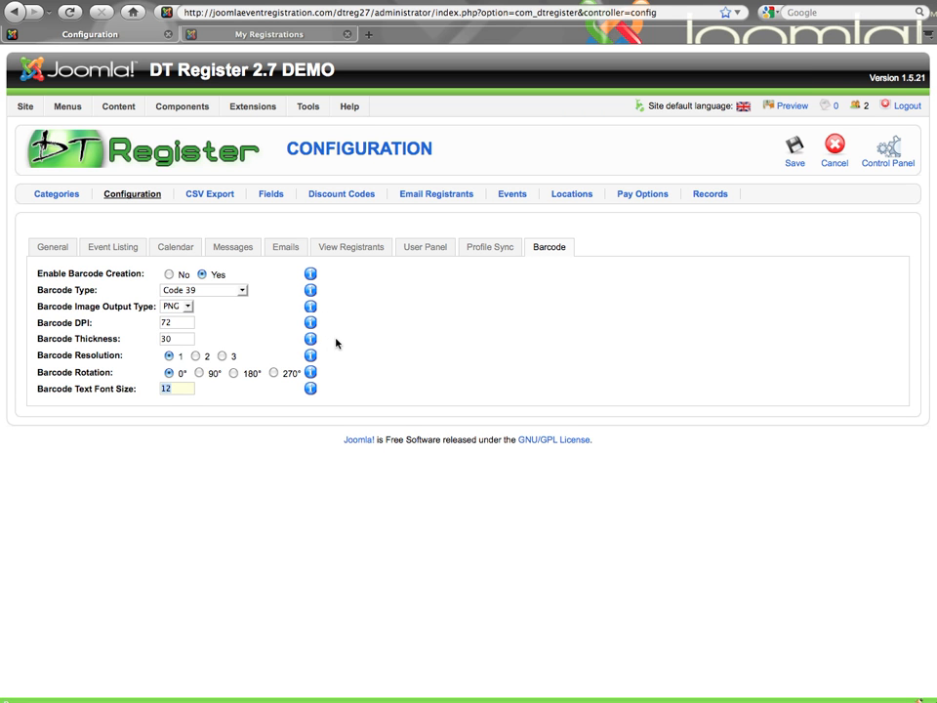
pyautogui.moveTo(465, 295)
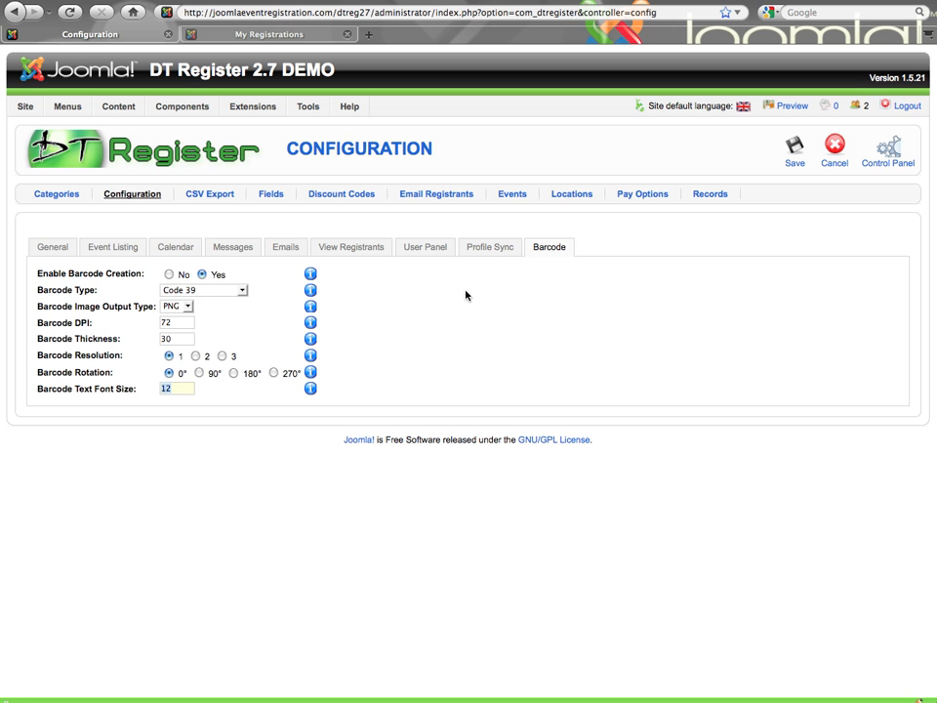
pyautogui.moveTo(461, 297)
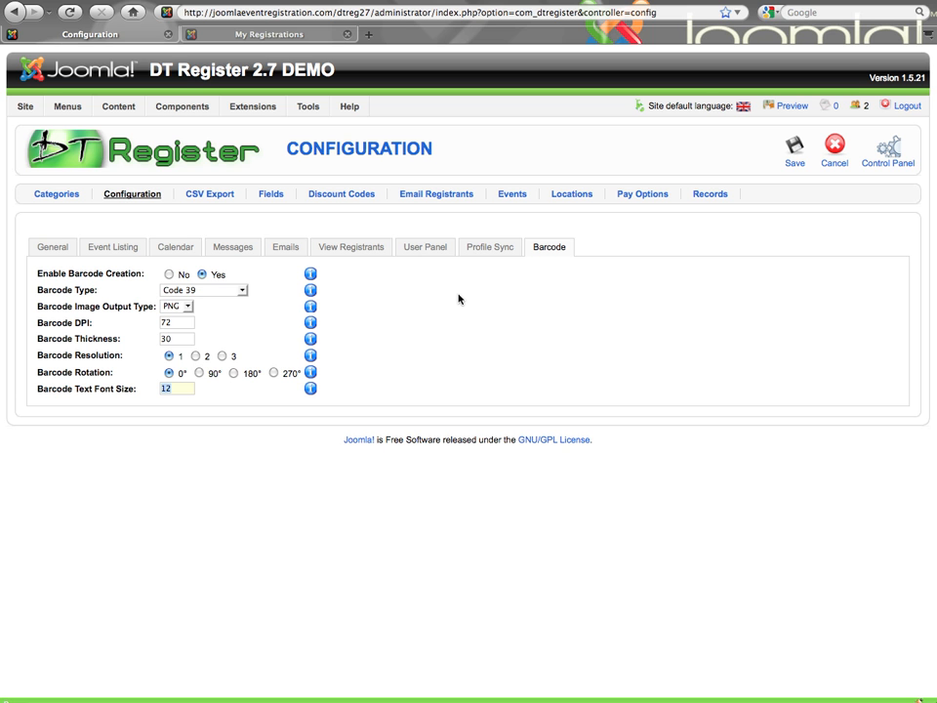
pyautogui.moveTo(452, 297)
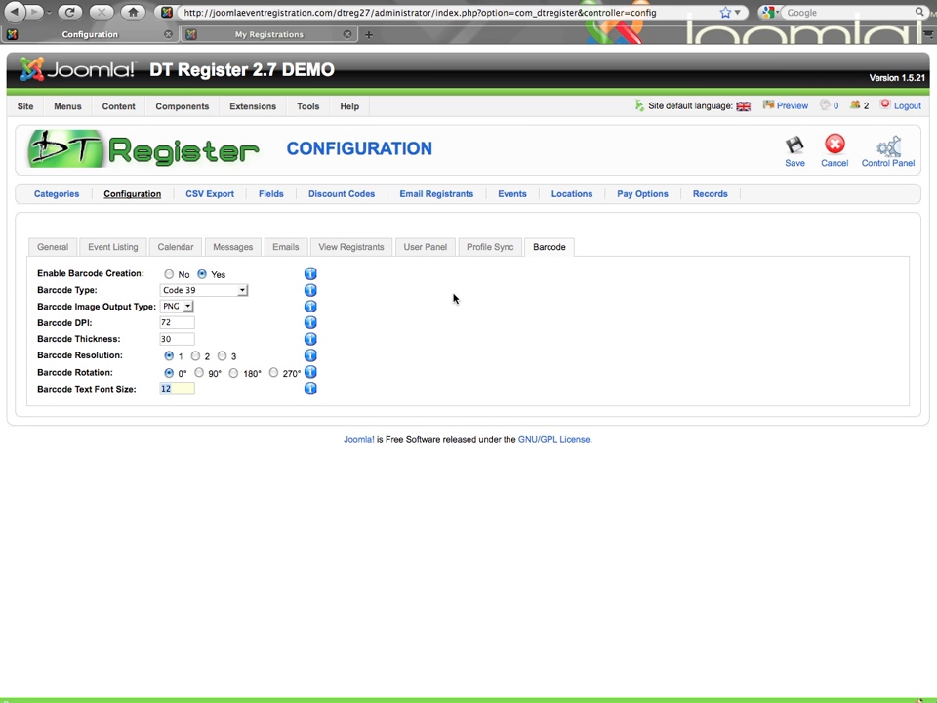
pyautogui.moveTo(386, 261)
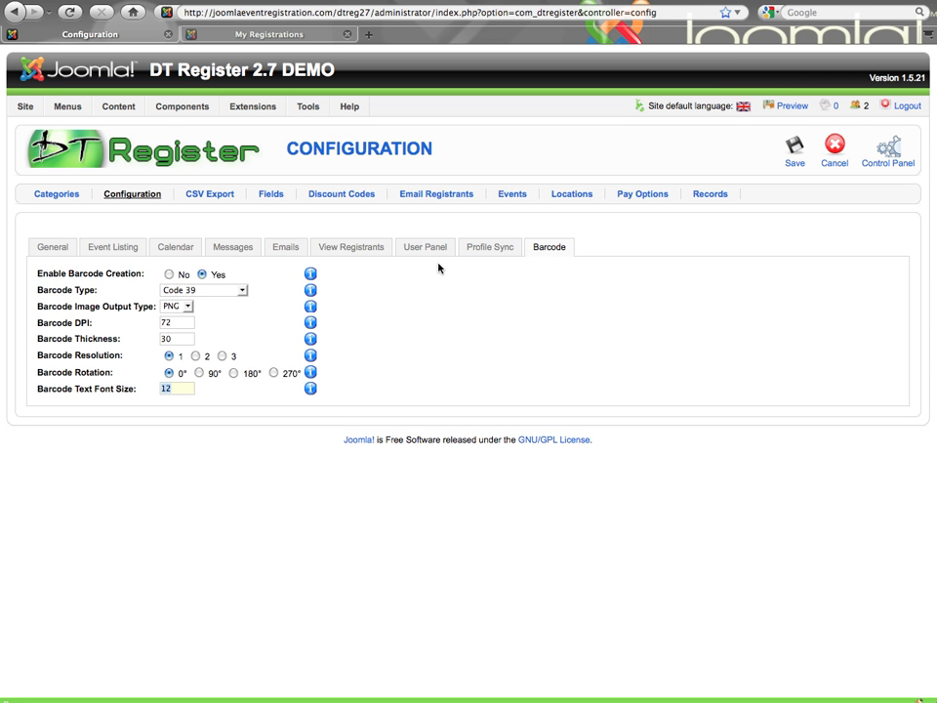
pyautogui.moveTo(516, 298)
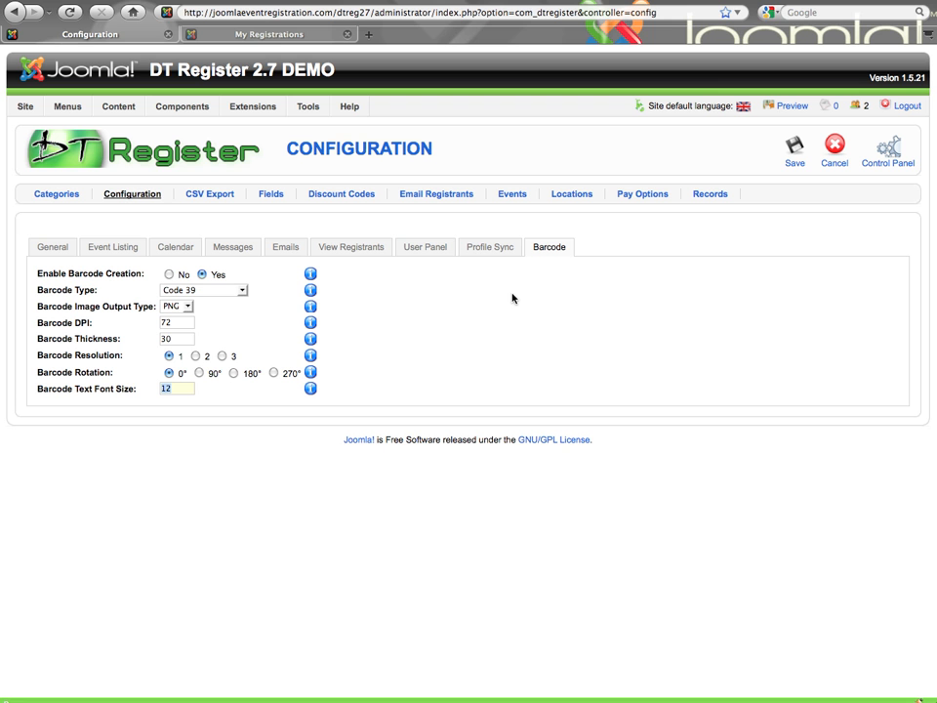
pyautogui.moveTo(761, 205)
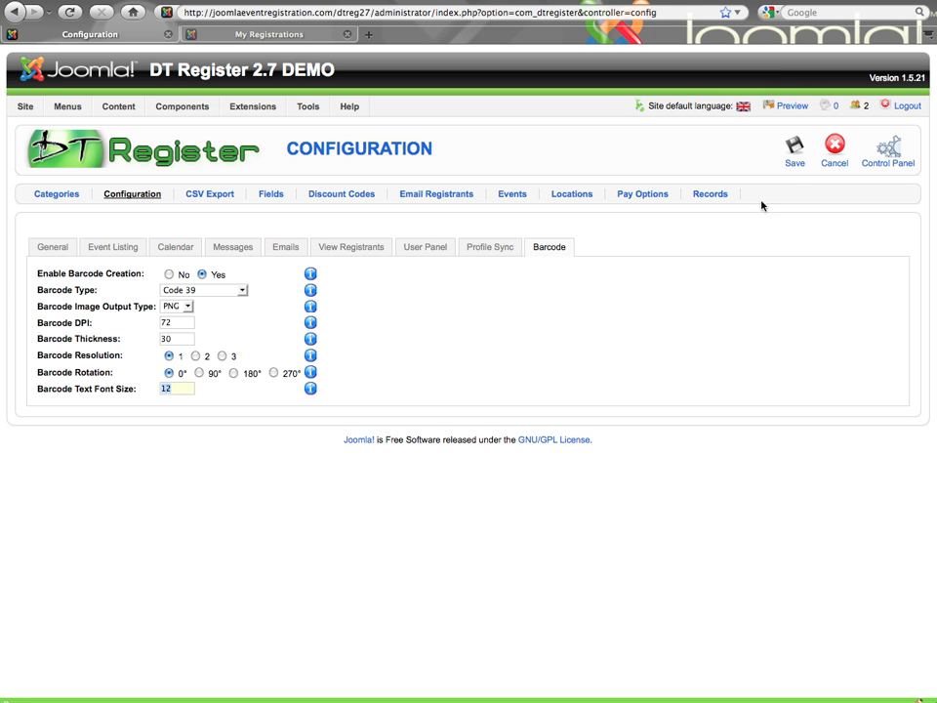
pyautogui.moveTo(792, 230)
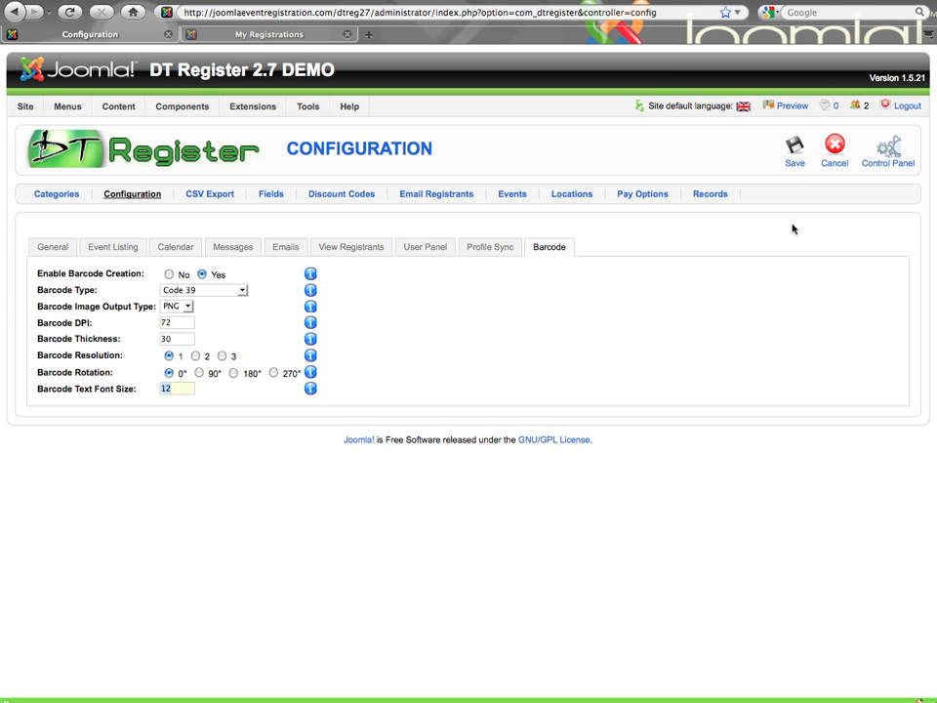